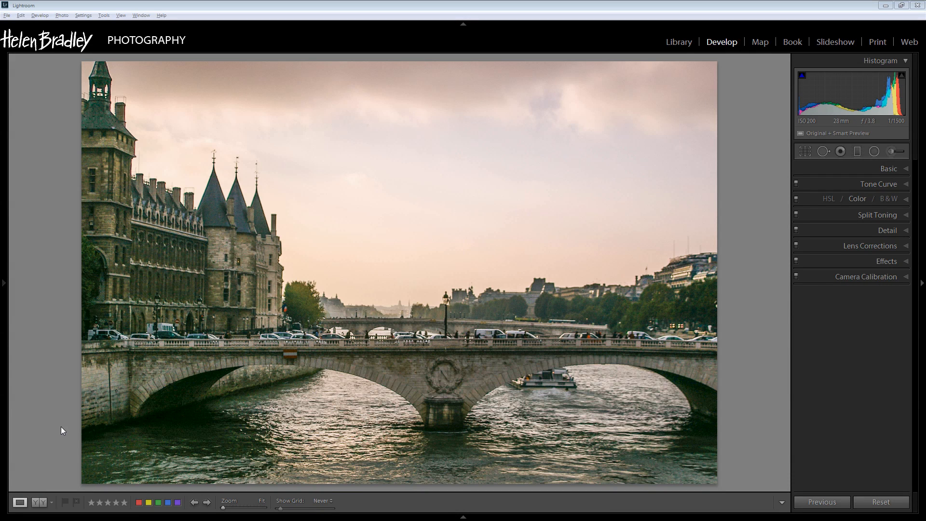
pyautogui.moveTo(211, 206)
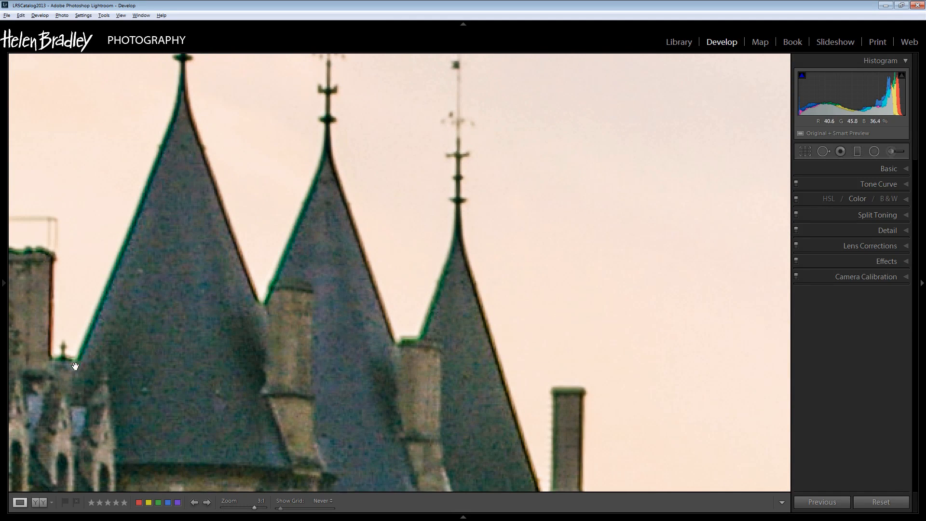
pyautogui.moveTo(368, 441)
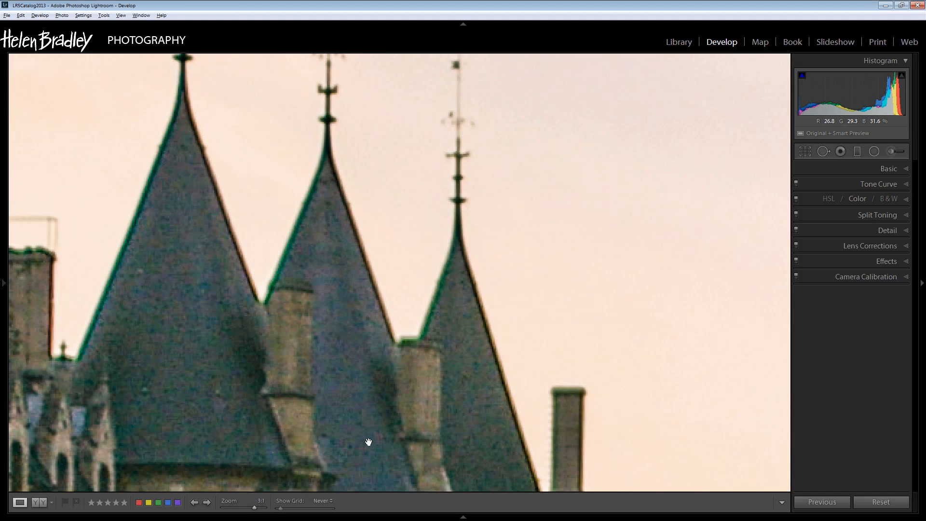
pyautogui.moveTo(180, 84)
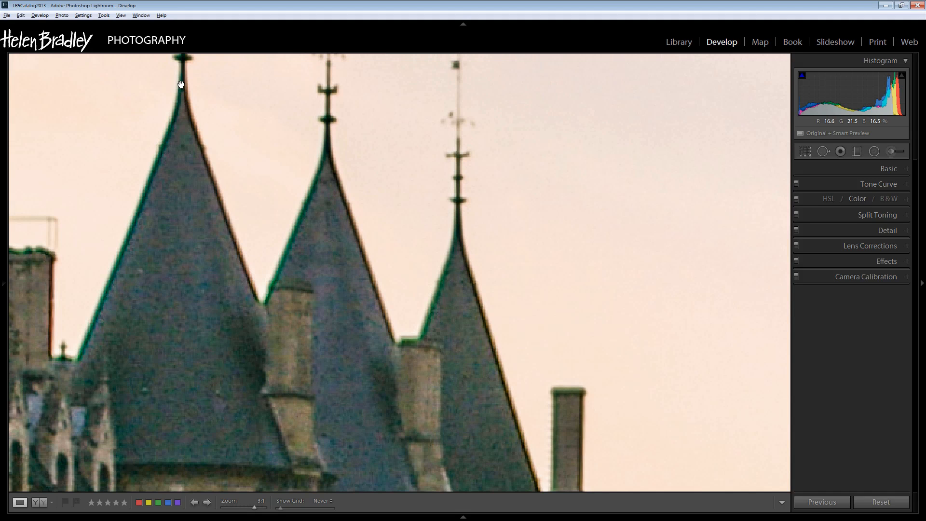
pyautogui.moveTo(52, 351)
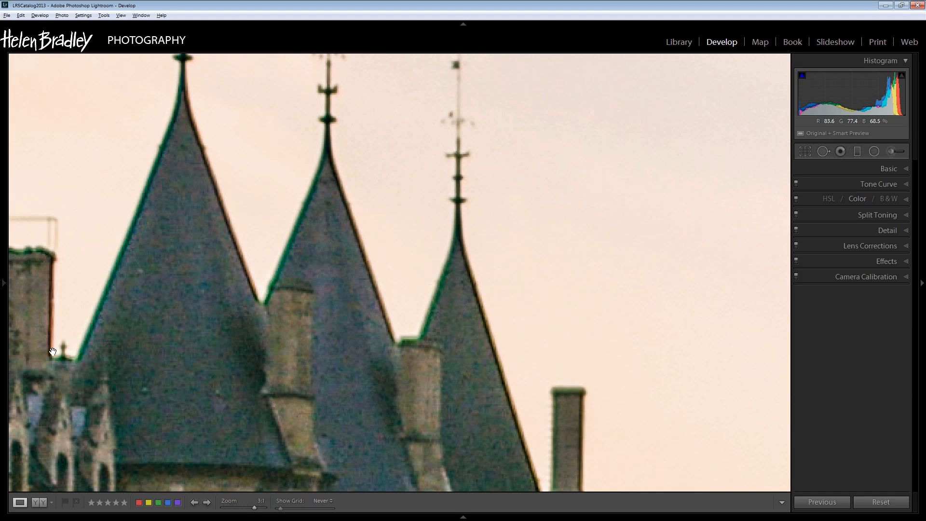
pyautogui.moveTo(335, 194)
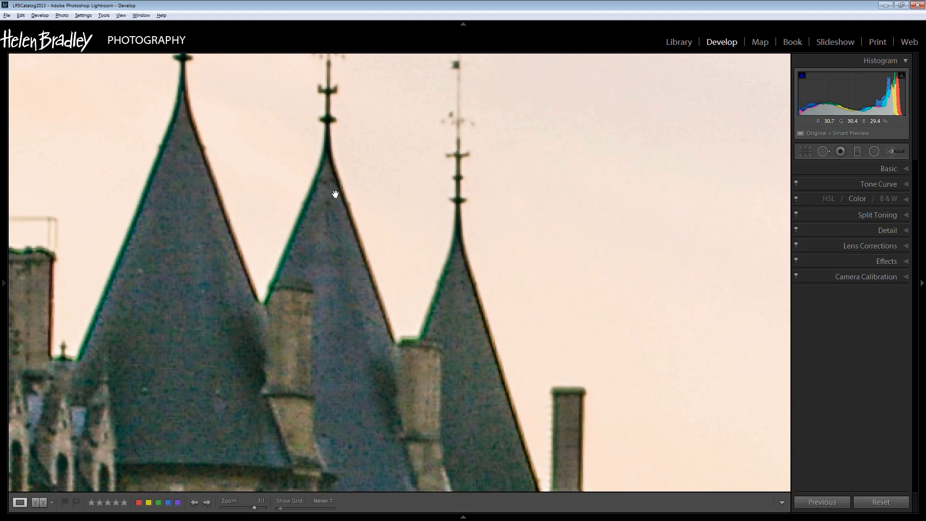
pyautogui.moveTo(502, 445)
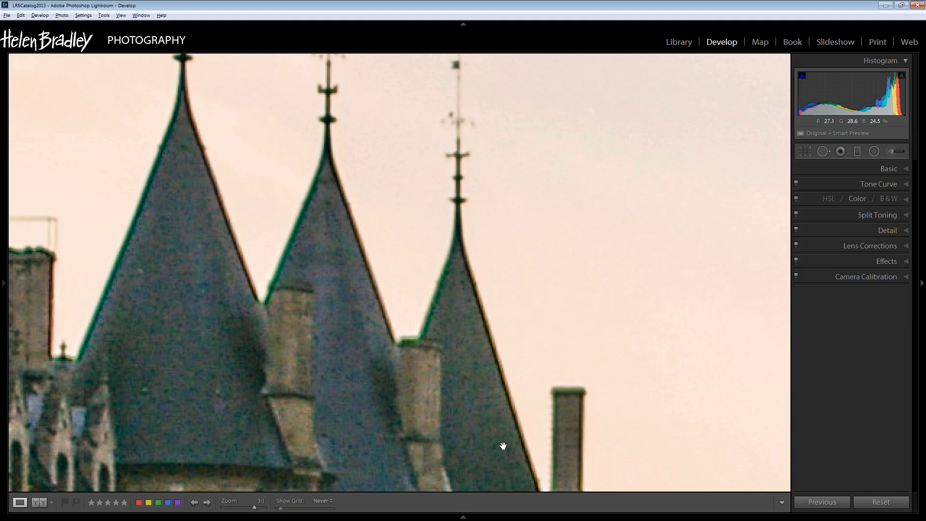
pyautogui.moveTo(194, 331)
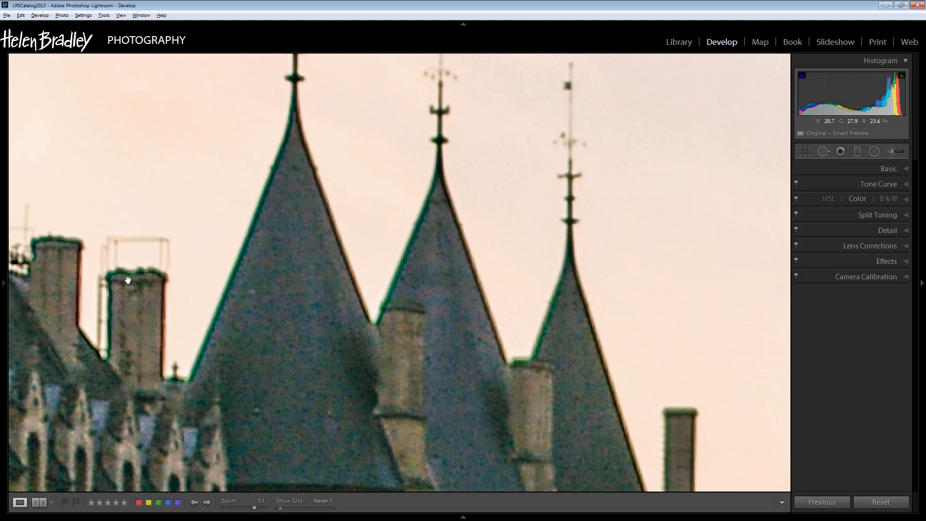
pyautogui.moveTo(241, 244)
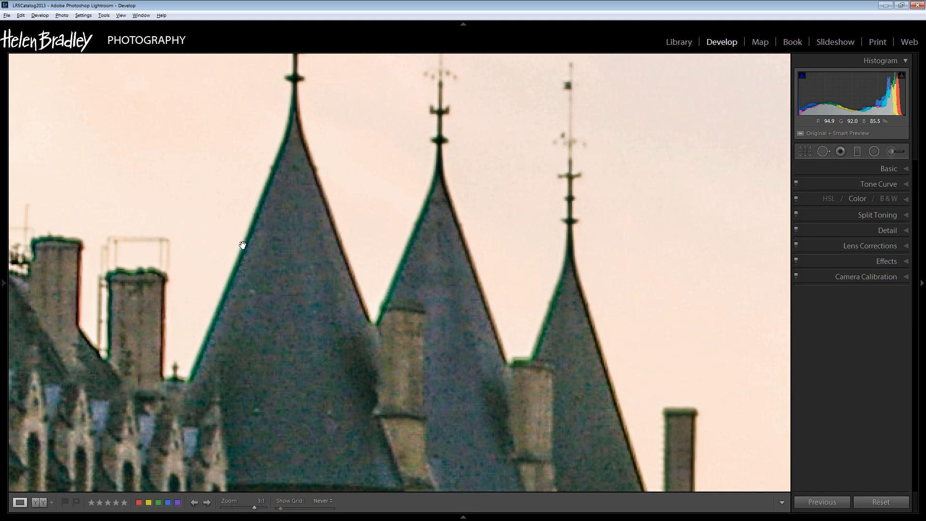
pyautogui.moveTo(314, 358)
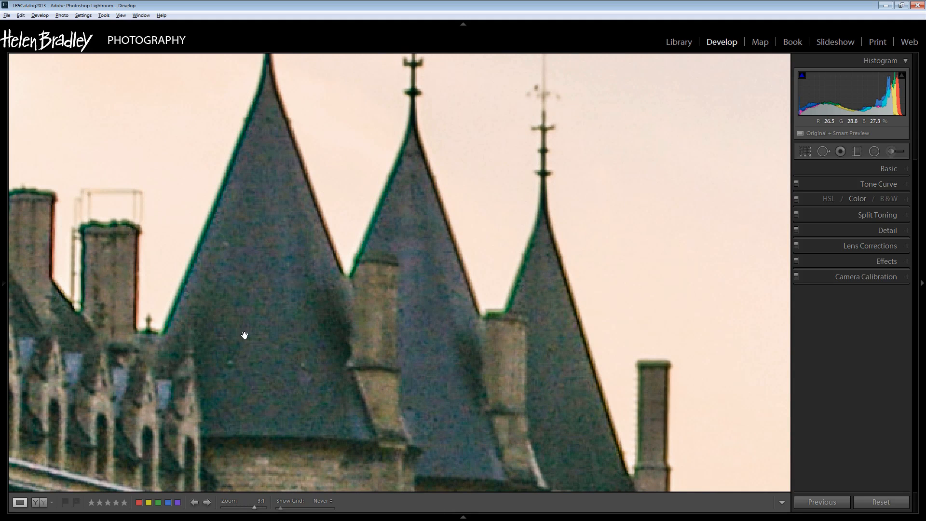
pyautogui.moveTo(305, 347)
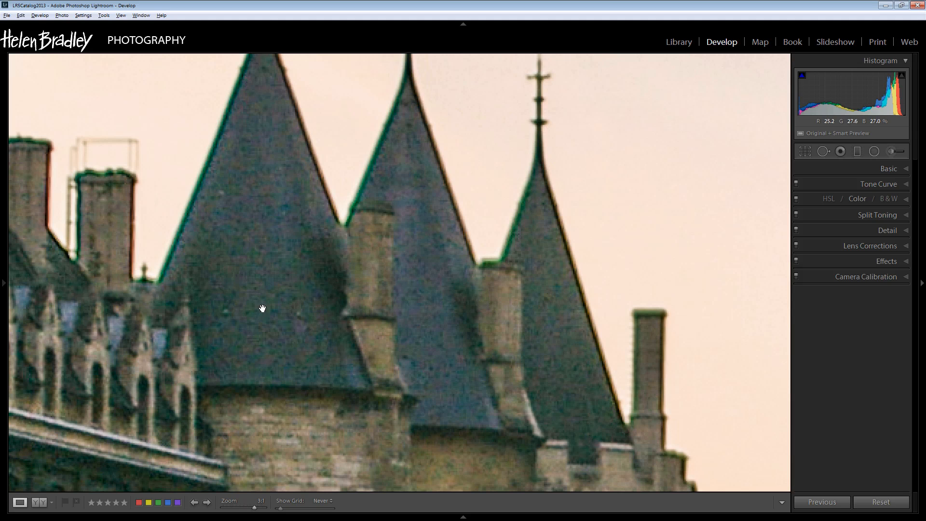
pyautogui.moveTo(249, 233)
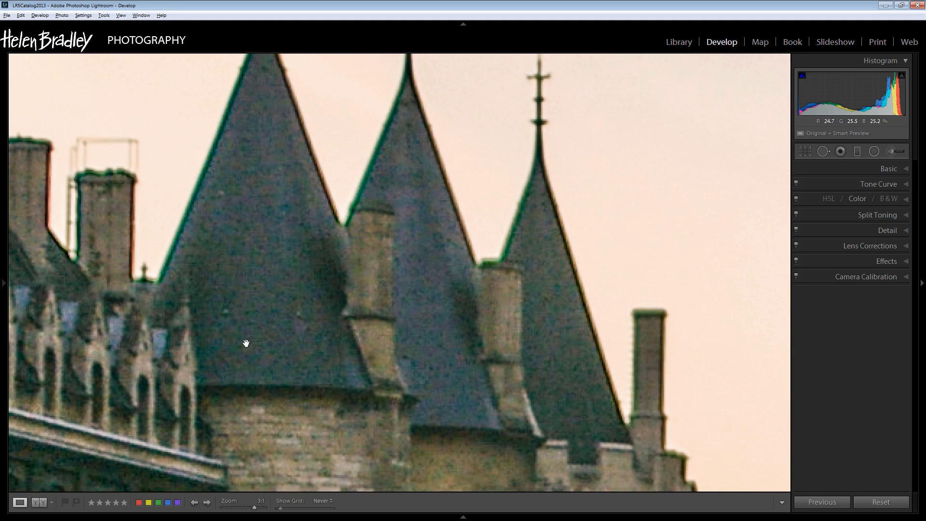
pyautogui.moveTo(262, 319)
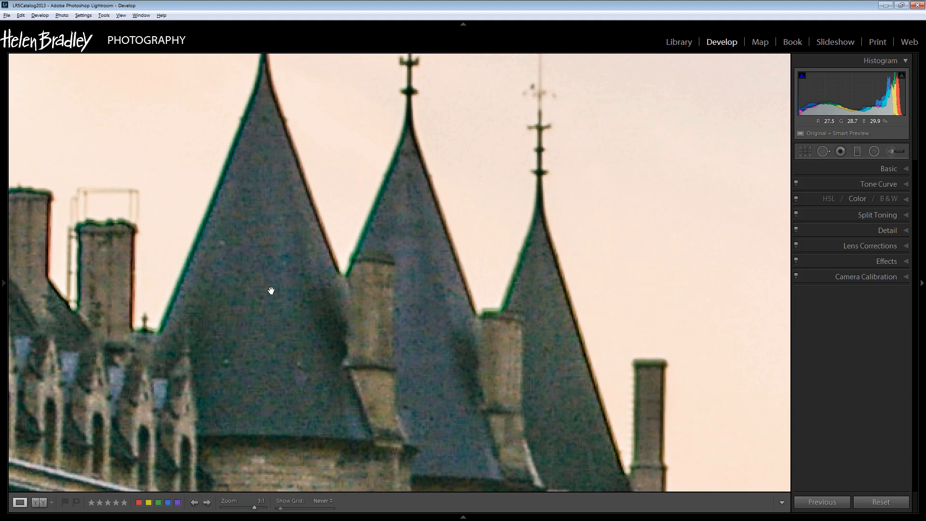
pyautogui.moveTo(297, 362)
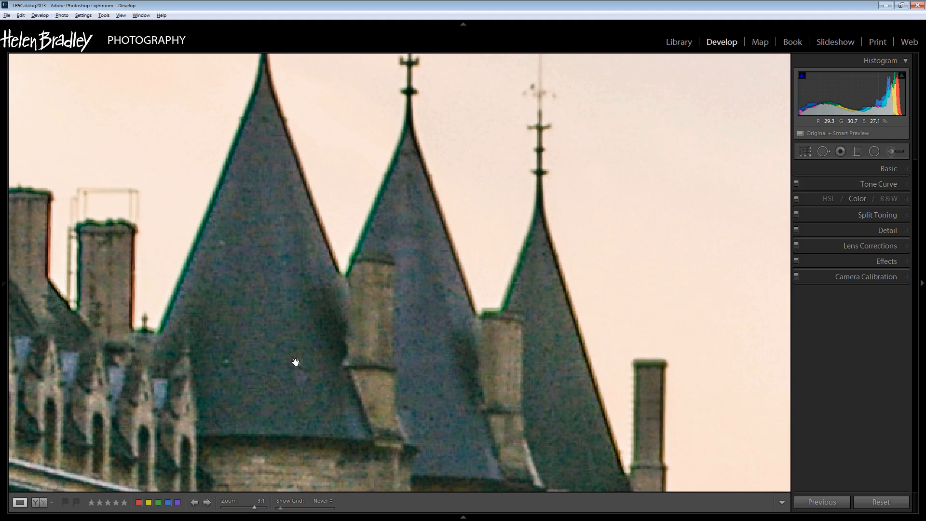
pyautogui.moveTo(274, 342)
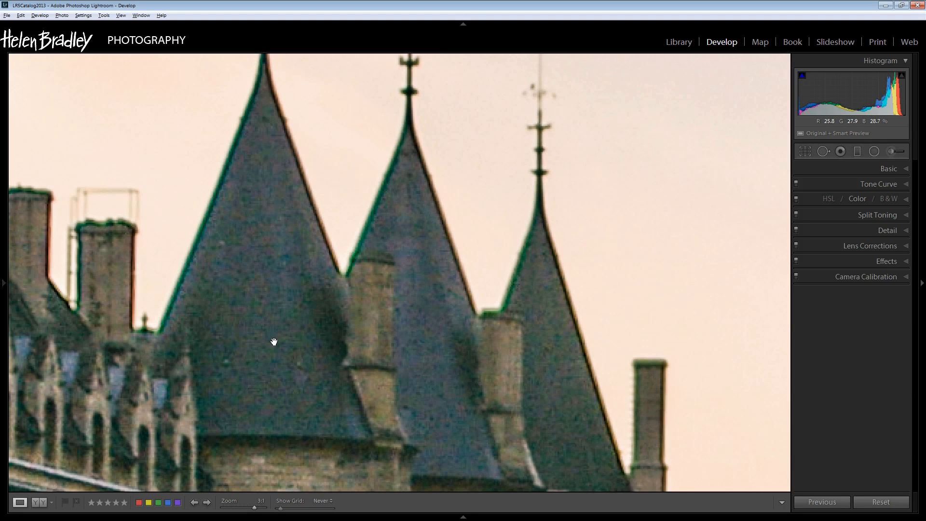
pyautogui.moveTo(282, 399)
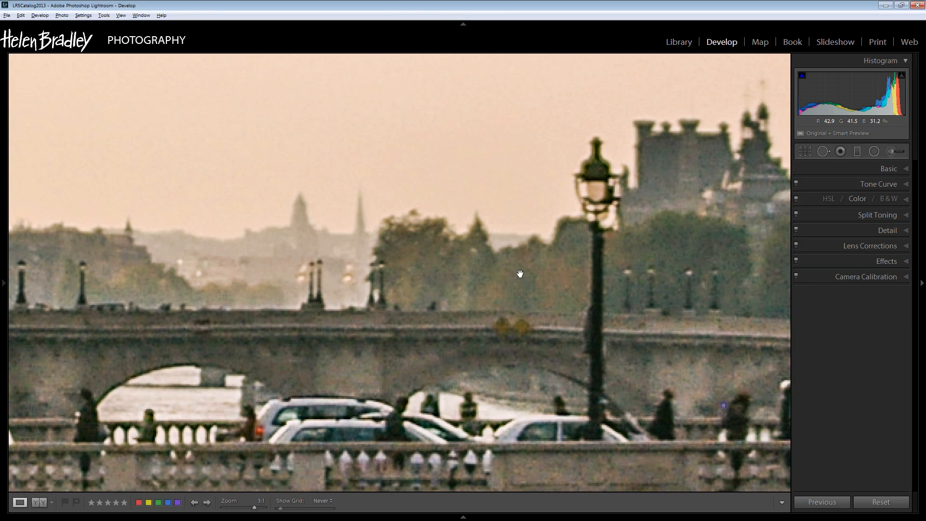
pyautogui.moveTo(396, 282)
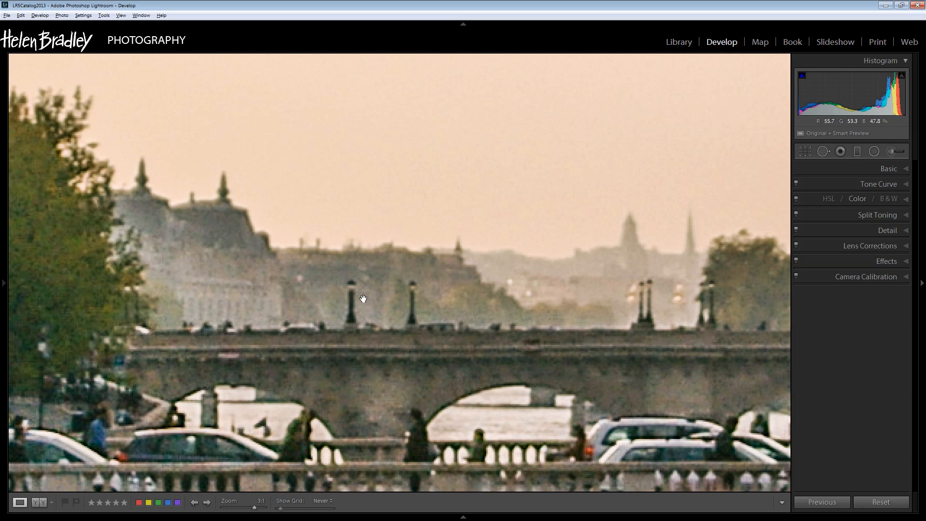
pyautogui.moveTo(356, 303)
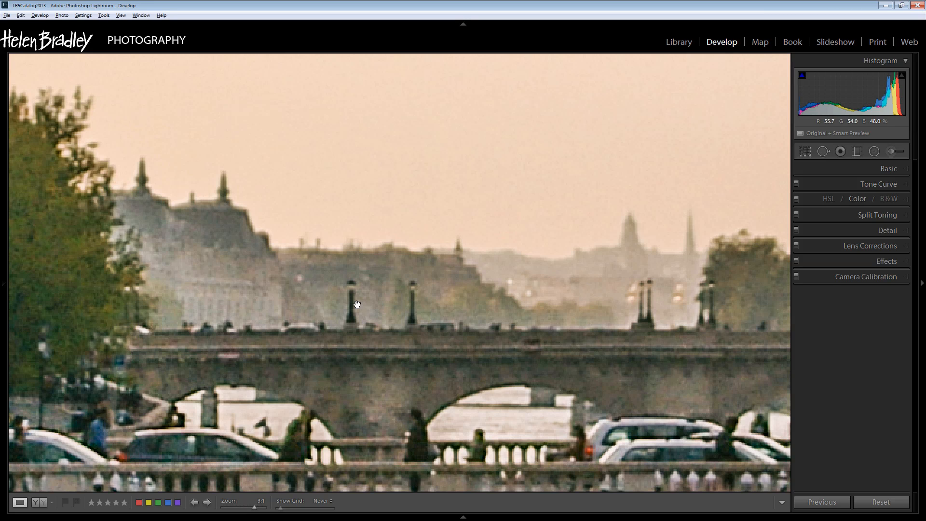
pyautogui.moveTo(315, 286)
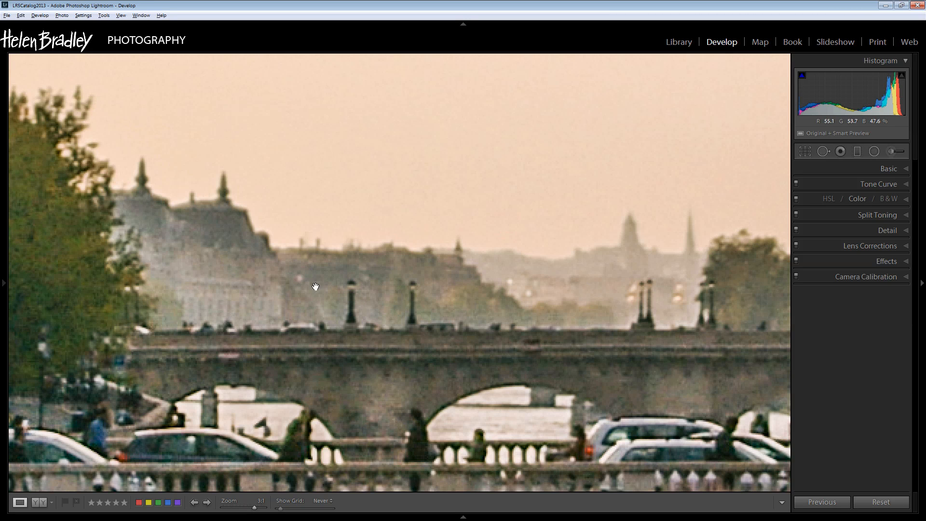
pyautogui.moveTo(379, 388)
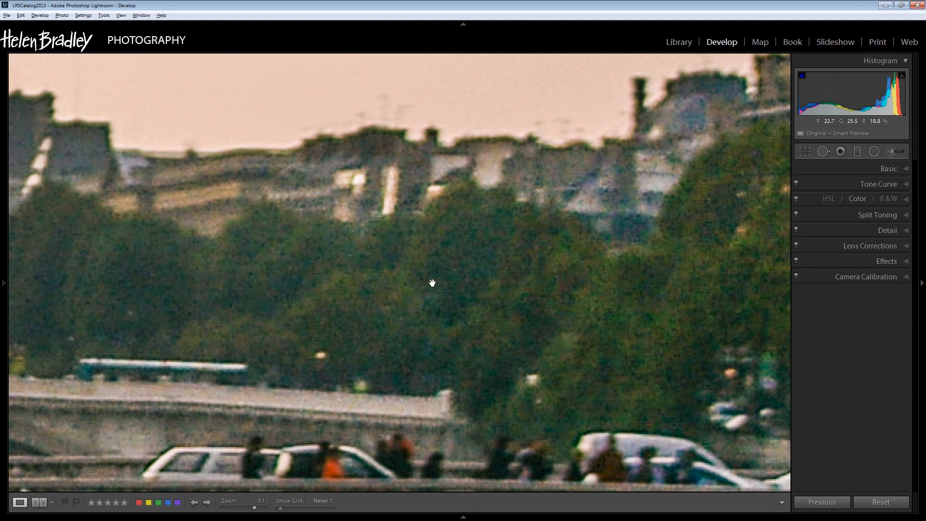
pyautogui.moveTo(400, 261)
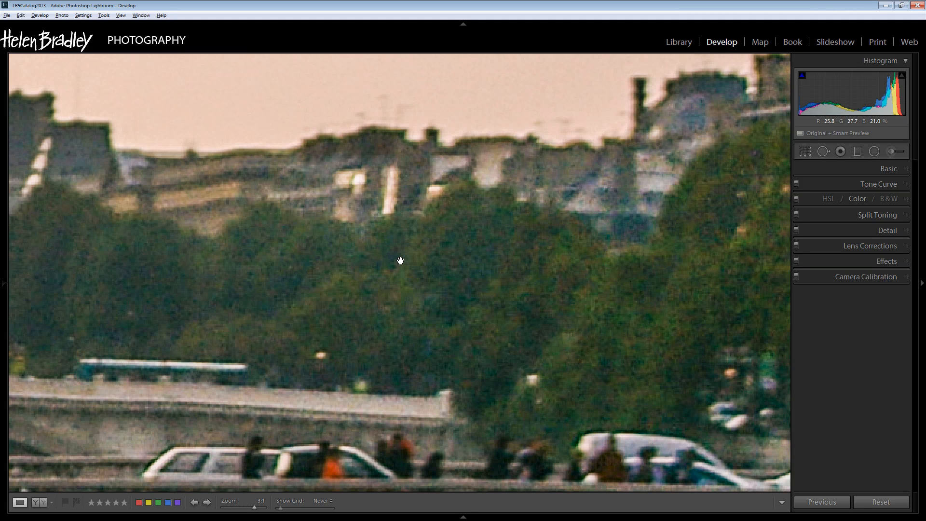
pyautogui.moveTo(345, 250)
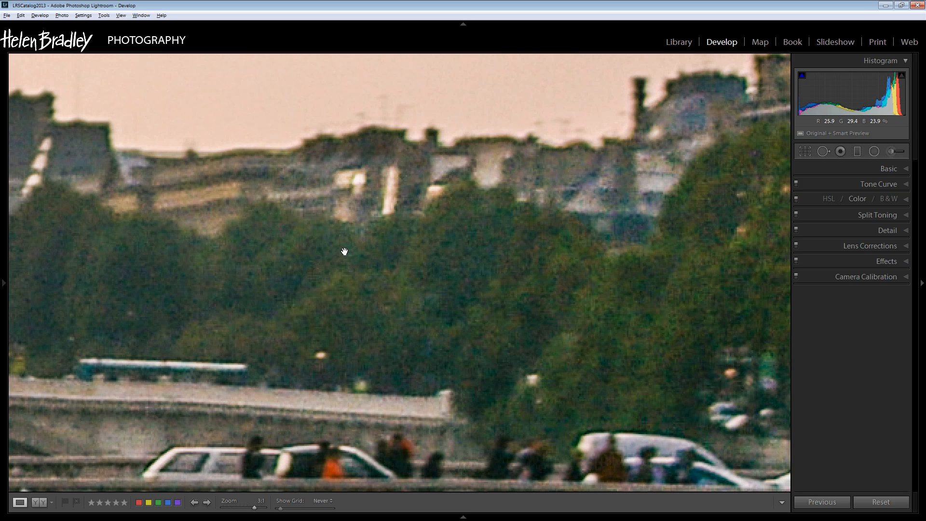
# Zoom out to the whole photo and expand the Detail panel at default sharpening and noise values
pyautogui.click(344, 251)
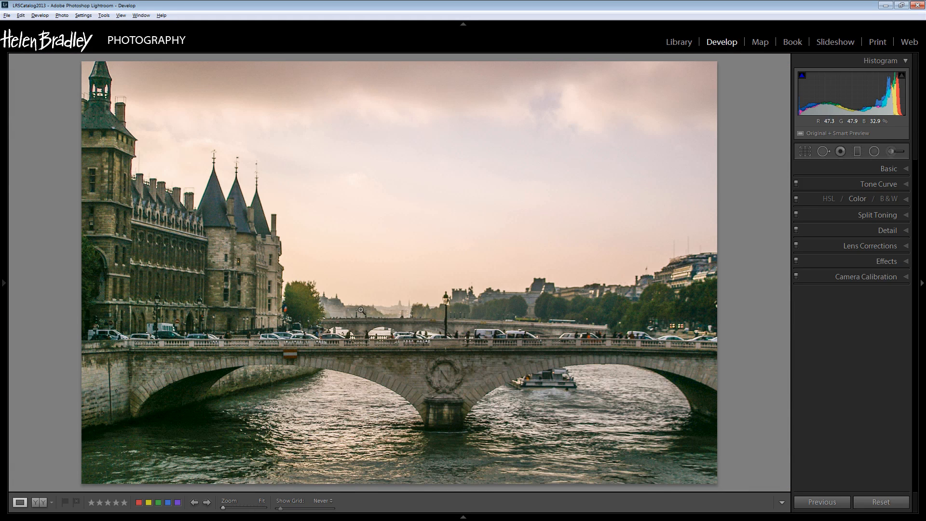
pyautogui.moveTo(266, 250)
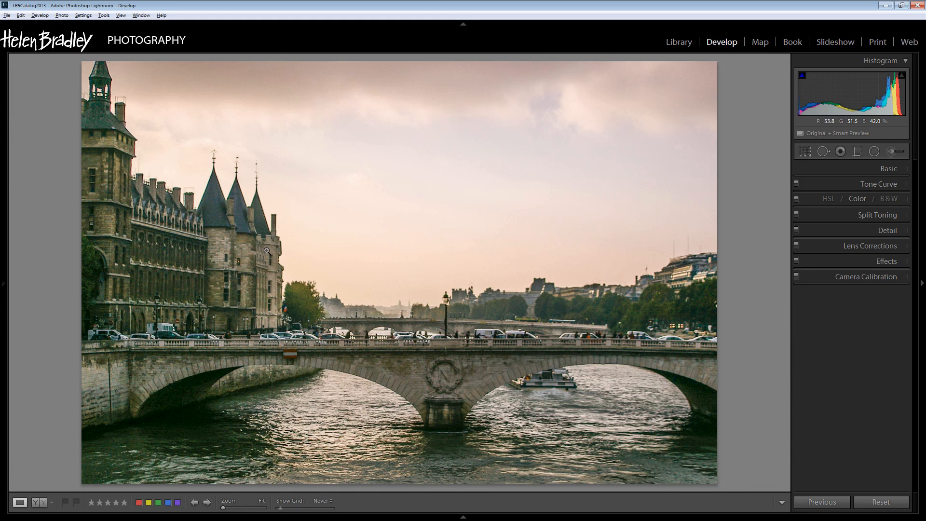
pyautogui.moveTo(230, 211)
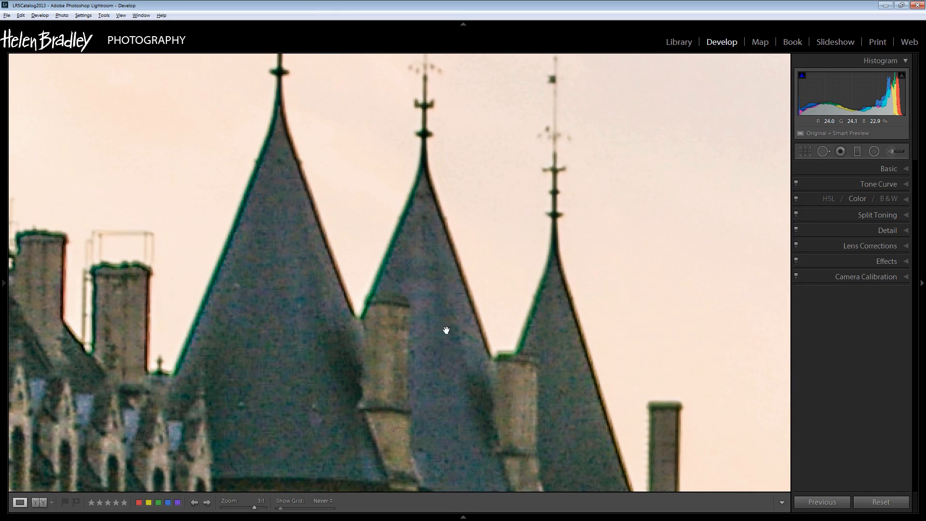
pyautogui.moveTo(904, 232)
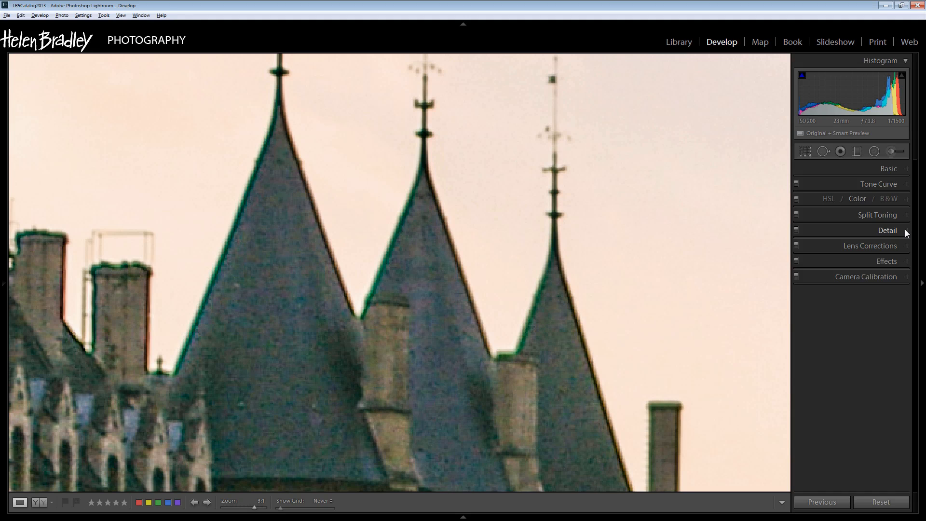
pyautogui.click(887, 231)
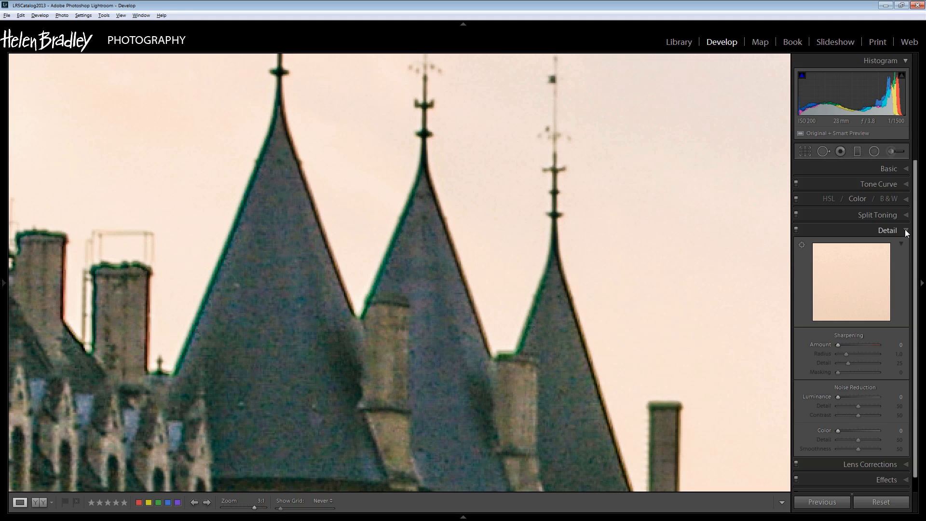
pyautogui.moveTo(825, 350)
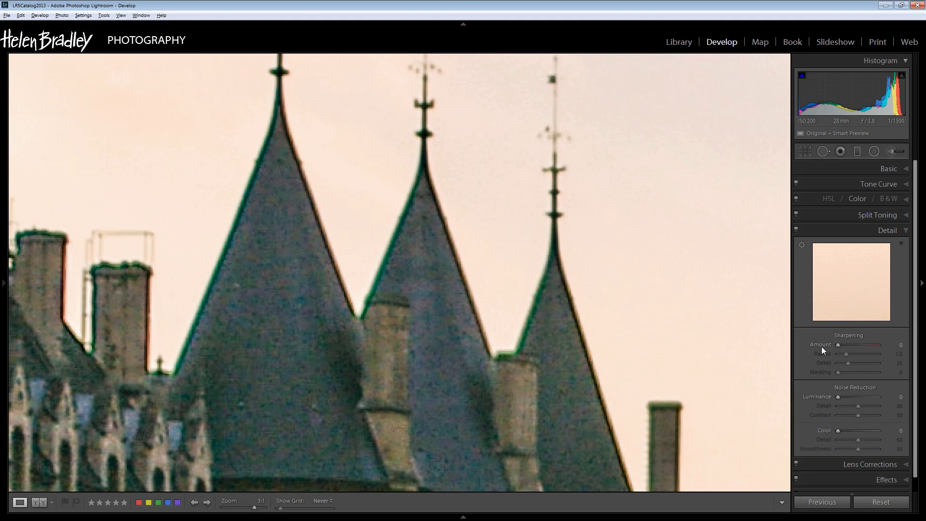
pyautogui.moveTo(822, 299)
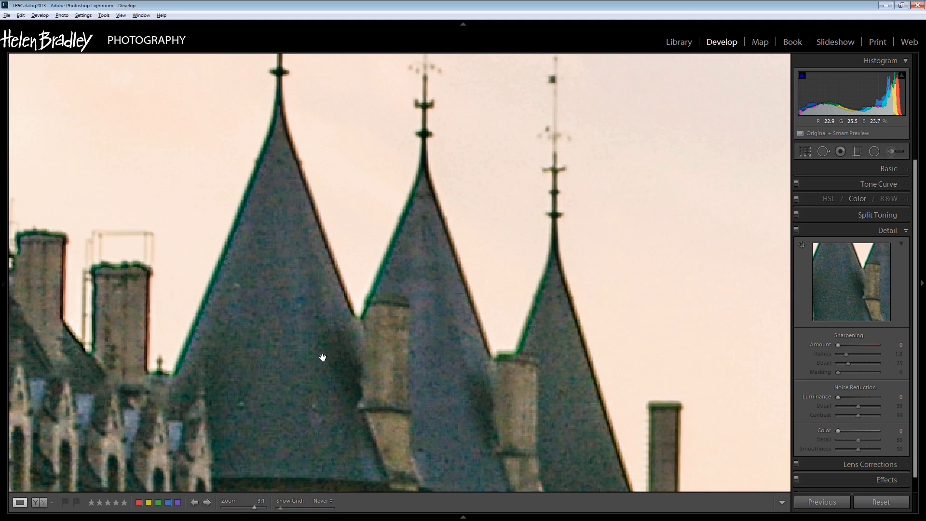
pyautogui.moveTo(350, 362)
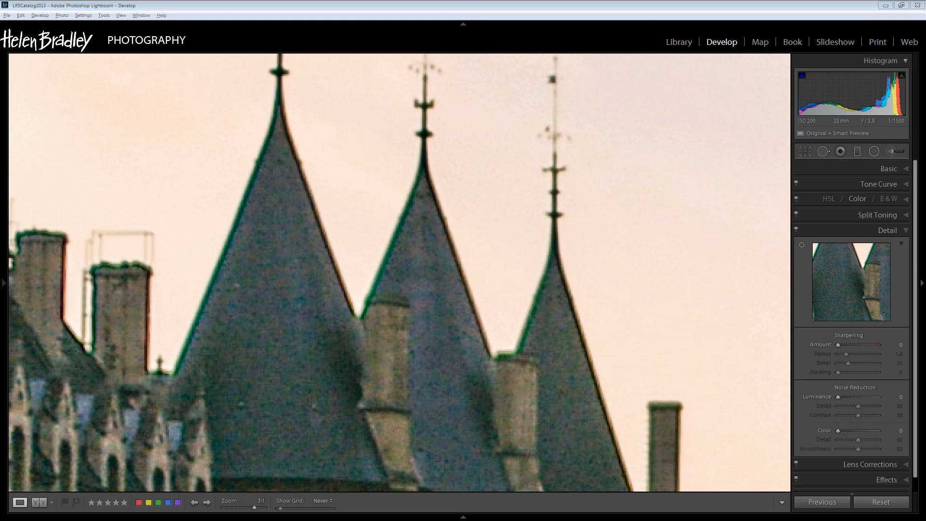
pyautogui.moveTo(32, 429)
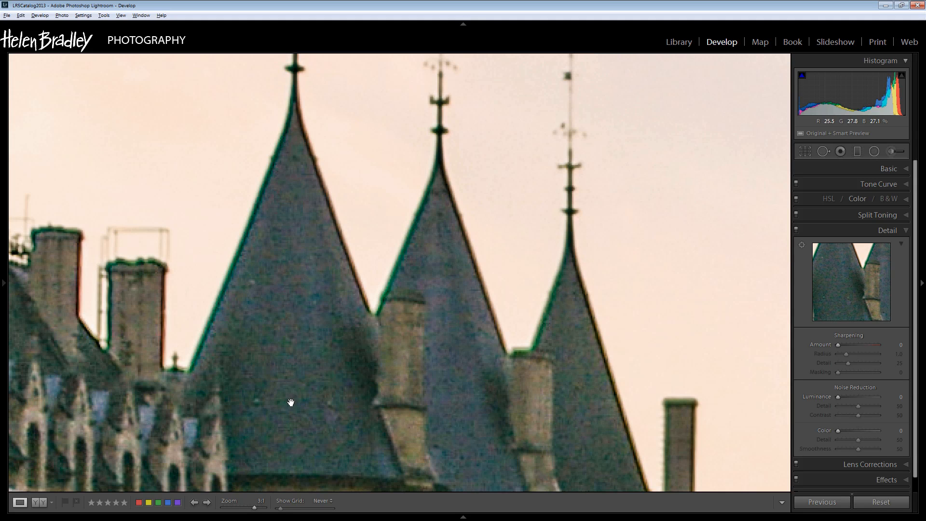
pyautogui.moveTo(295, 410)
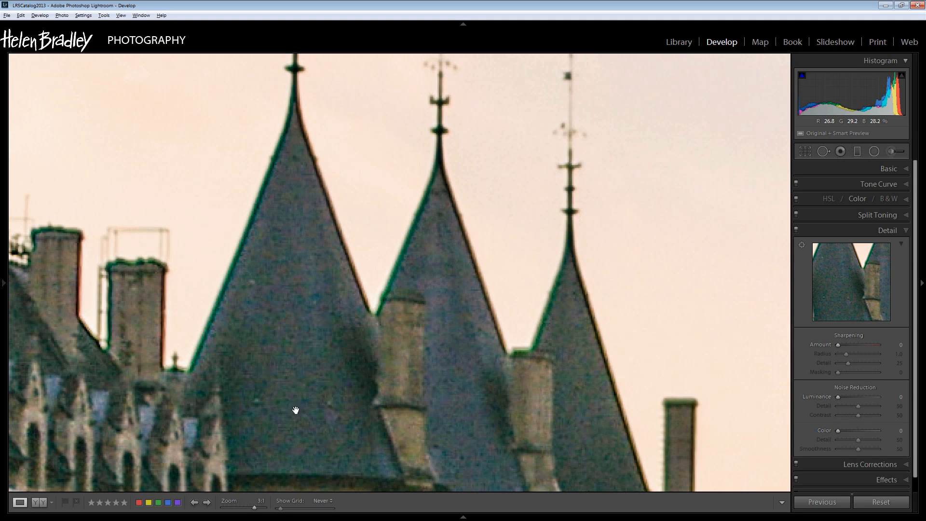
pyautogui.moveTo(321, 421)
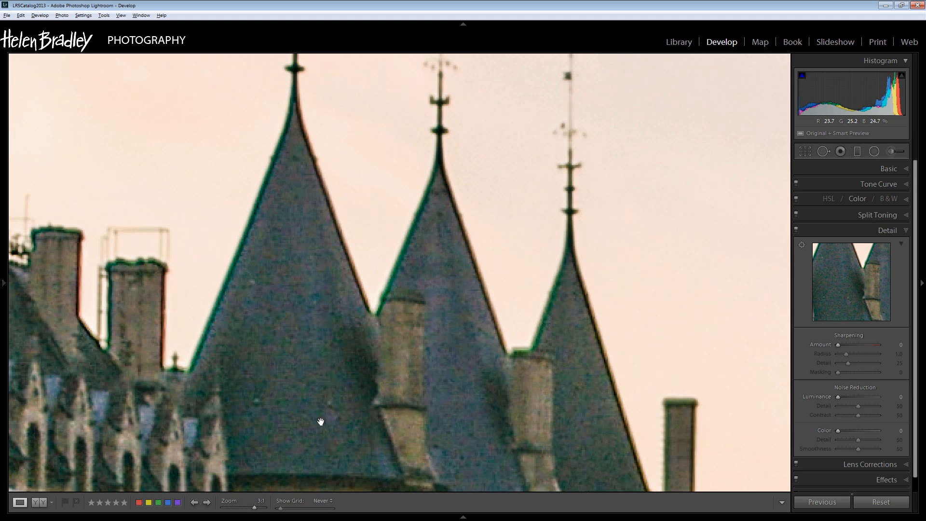
pyautogui.moveTo(306, 424)
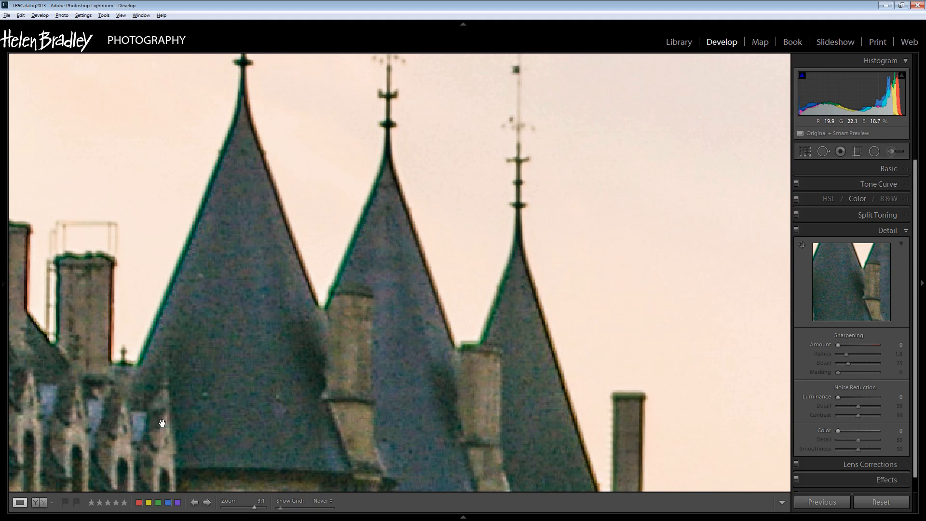
pyautogui.moveTo(232, 430)
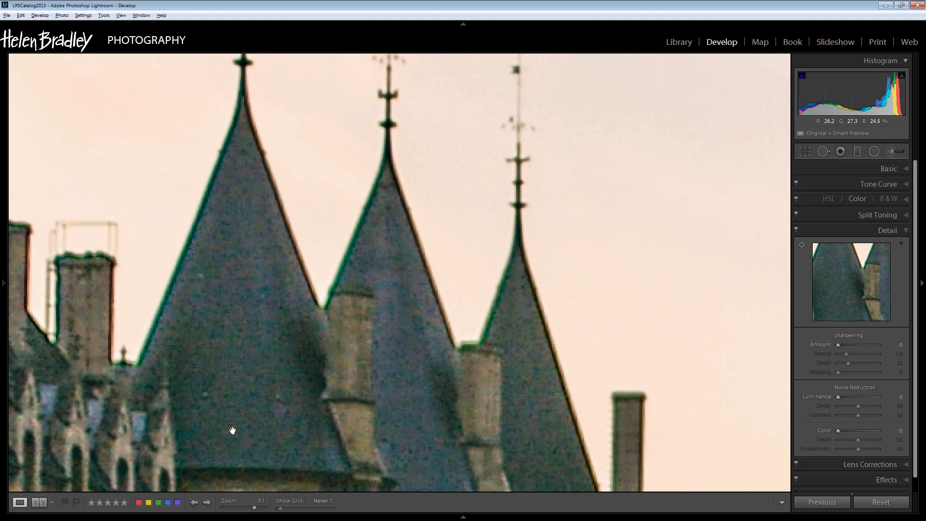
pyautogui.moveTo(255, 398)
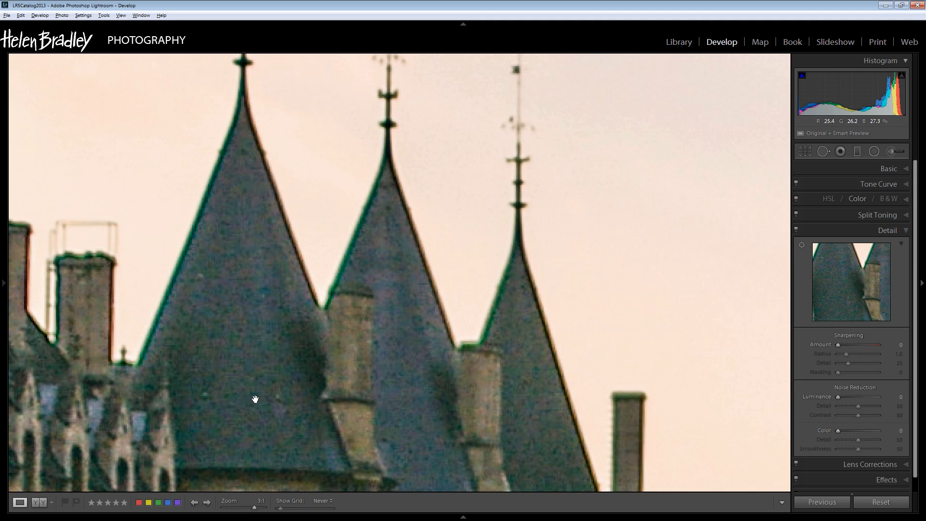
pyautogui.moveTo(251, 406)
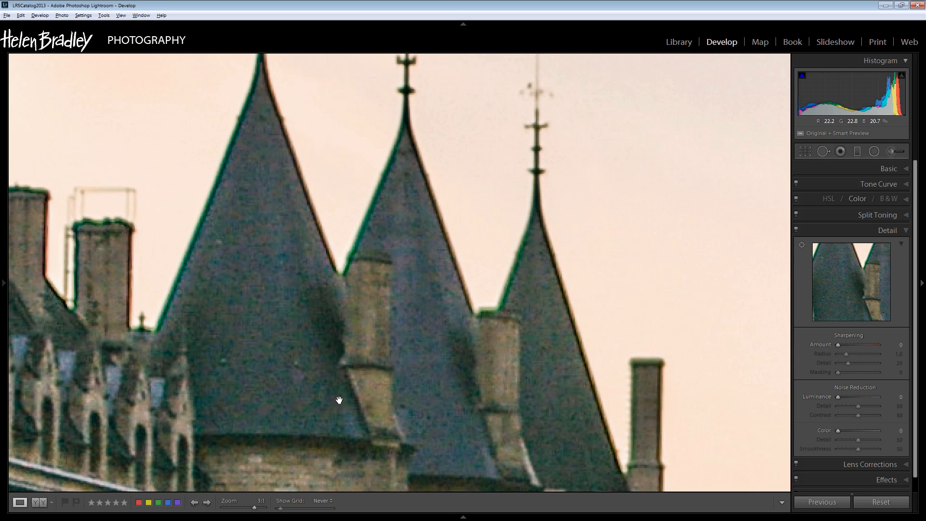
pyautogui.moveTo(430, 415)
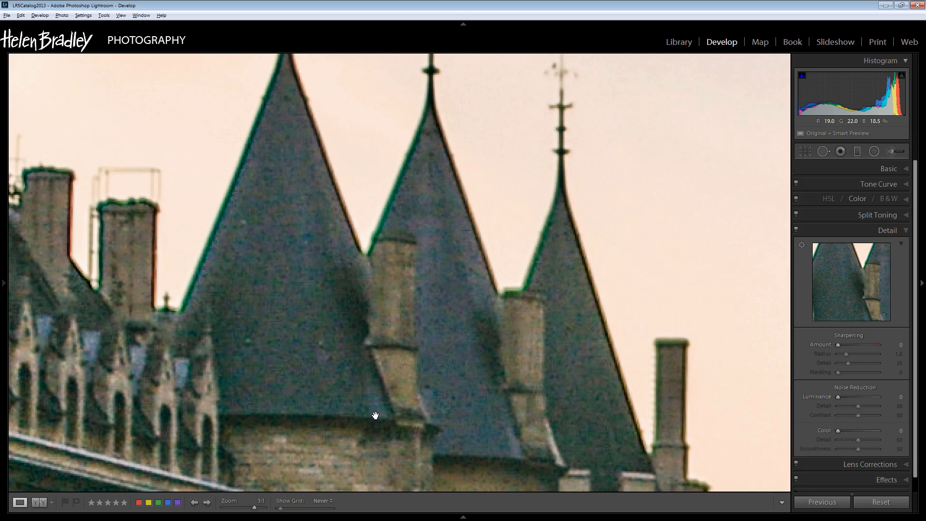
pyautogui.moveTo(484, 357)
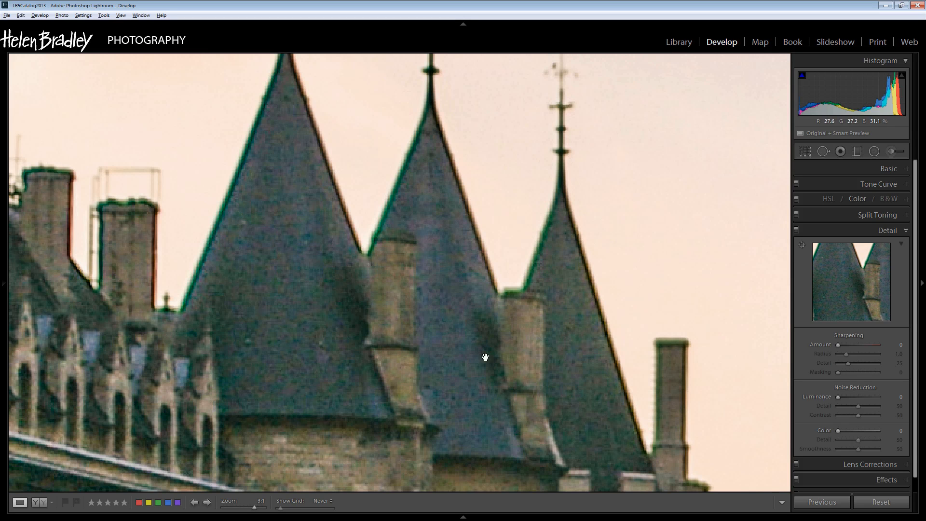
pyautogui.moveTo(413, 346)
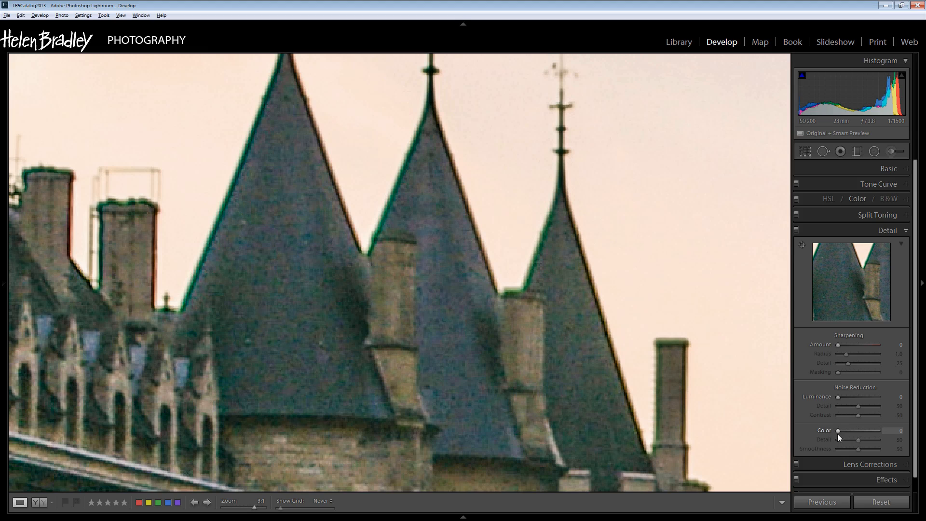
pyautogui.moveTo(839, 434)
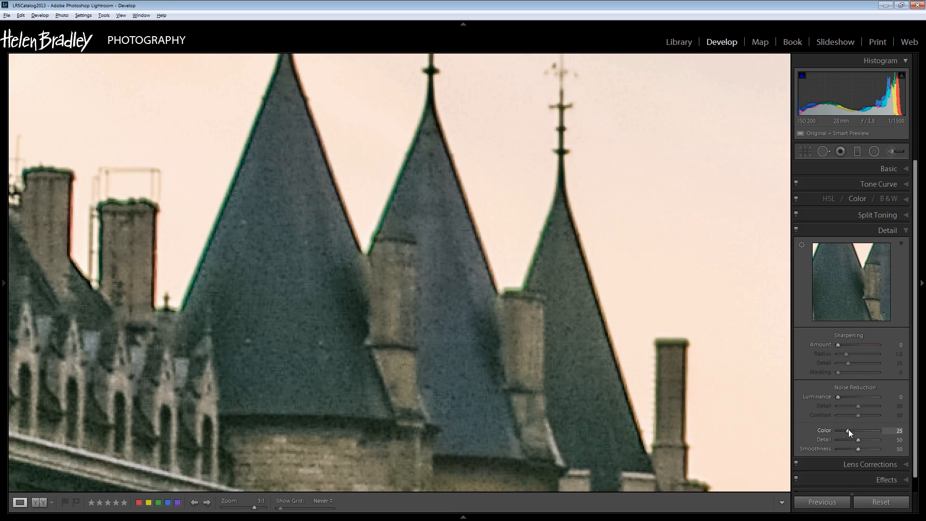
pyautogui.moveTo(329, 362)
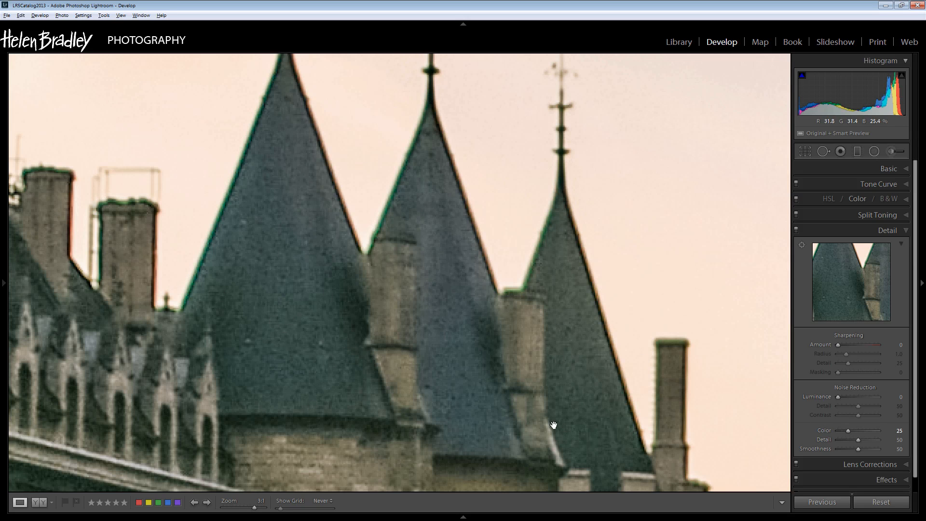
pyautogui.moveTo(849, 433)
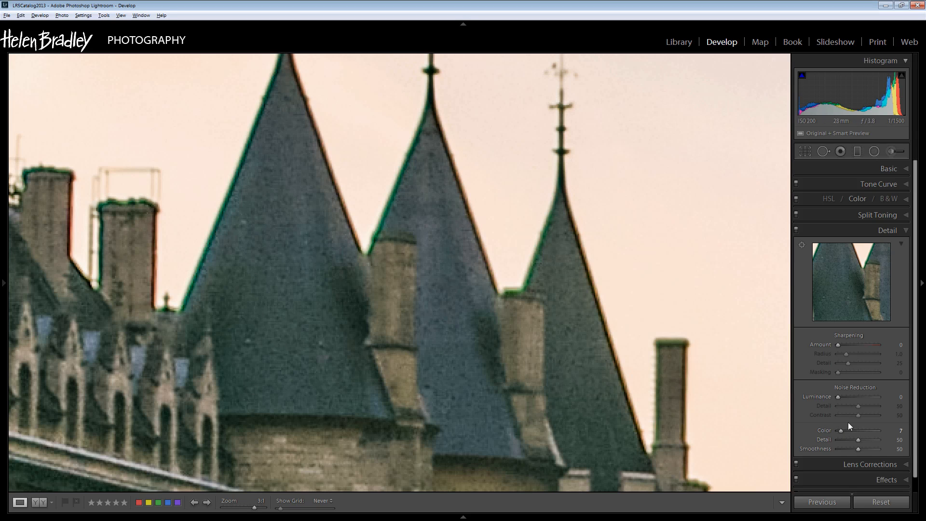
pyautogui.moveTo(848, 453)
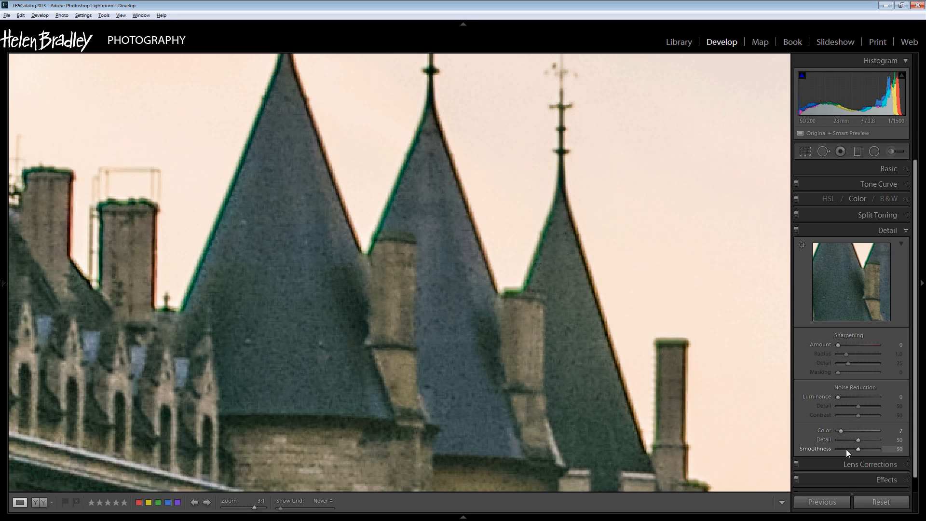
pyautogui.moveTo(858, 452)
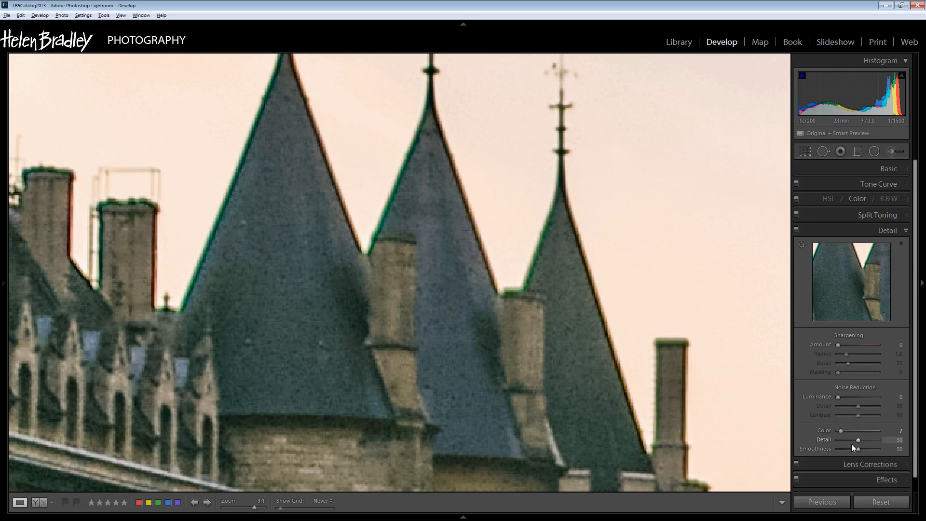
pyautogui.moveTo(849, 445)
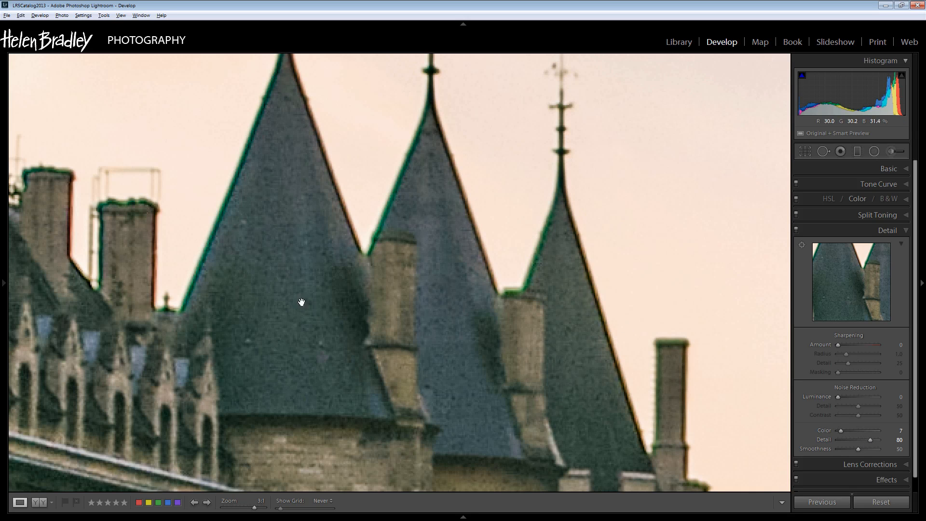
pyautogui.moveTo(825, 442)
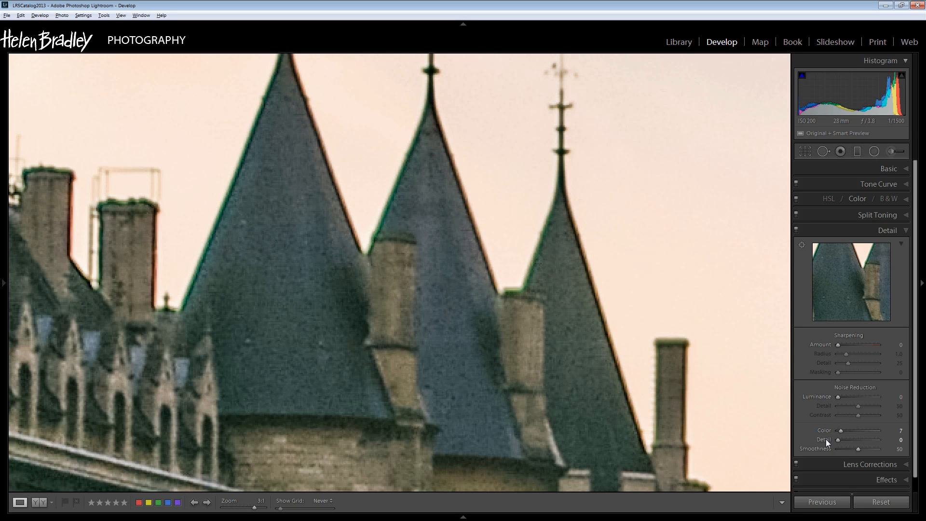
pyautogui.moveTo(713, 411)
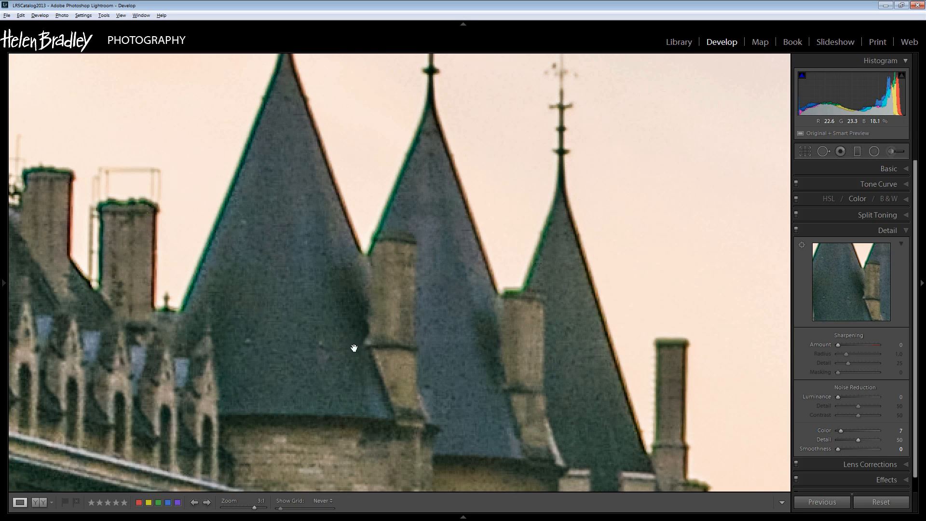
pyautogui.moveTo(835, 455)
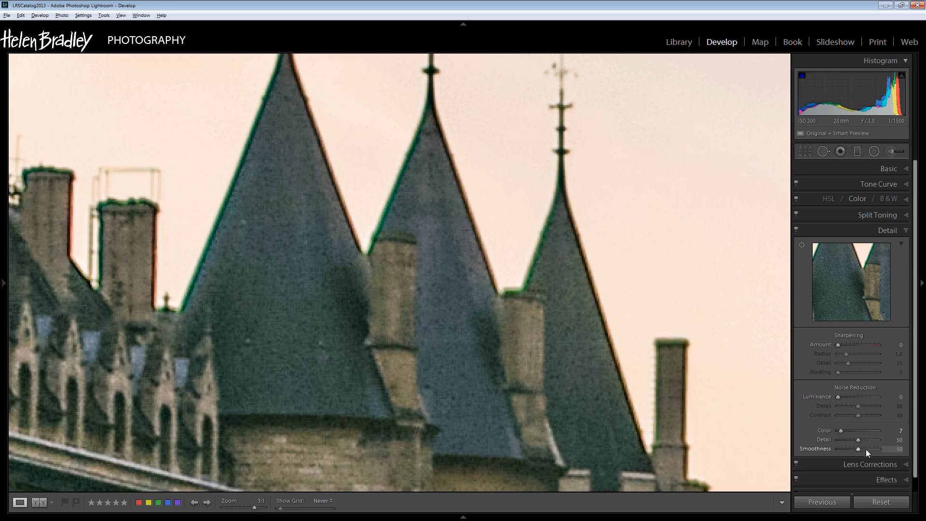
pyautogui.moveTo(849, 450)
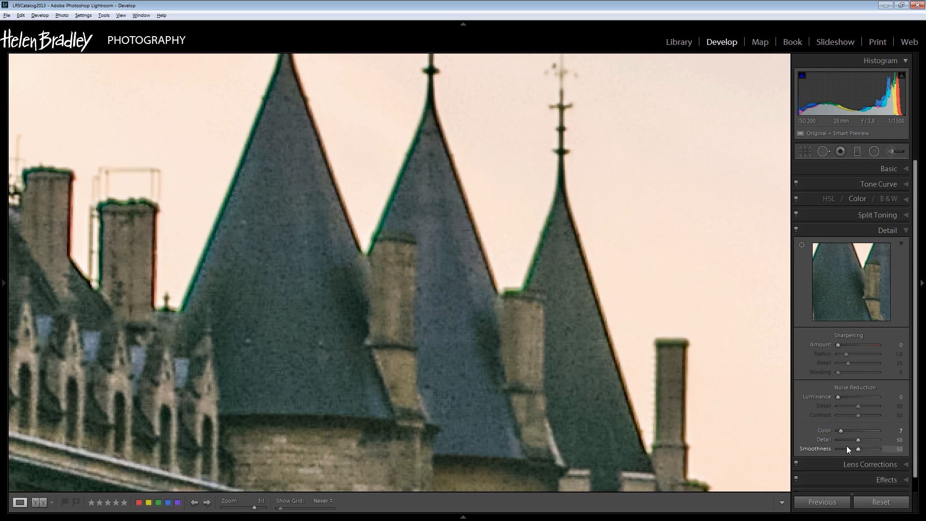
pyautogui.moveTo(424, 401)
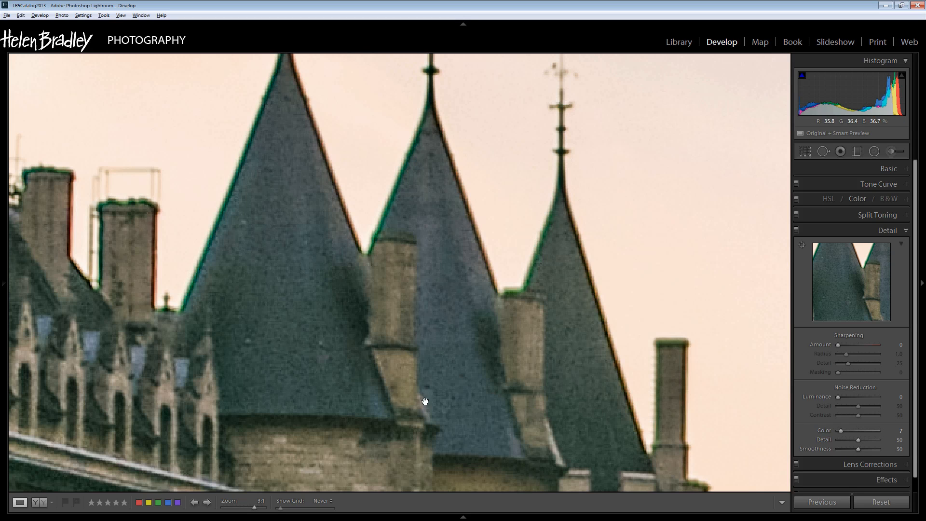
pyautogui.moveTo(292, 284)
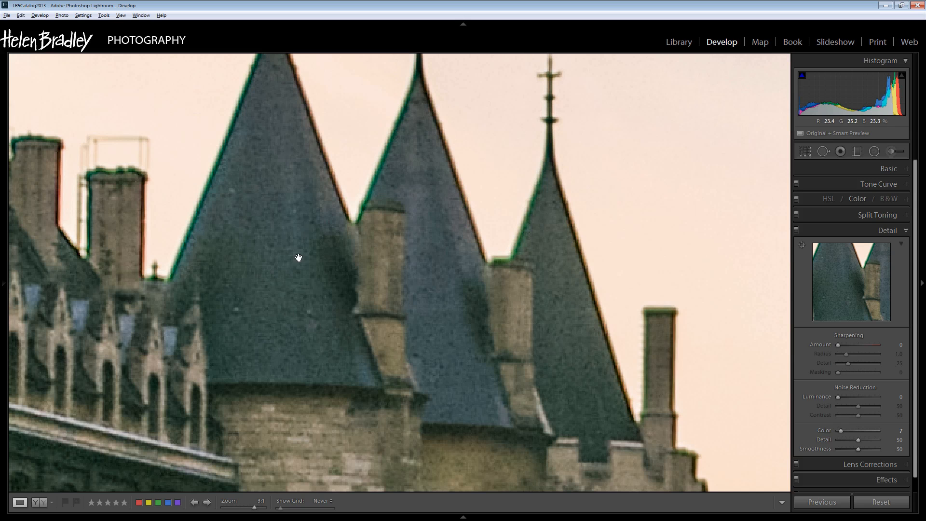
pyautogui.moveTo(333, 331)
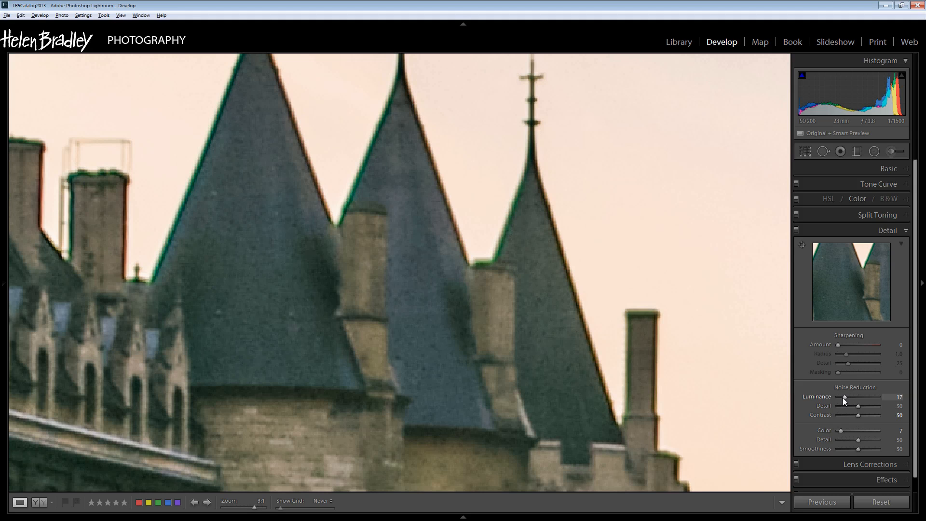
pyautogui.moveTo(64, 319)
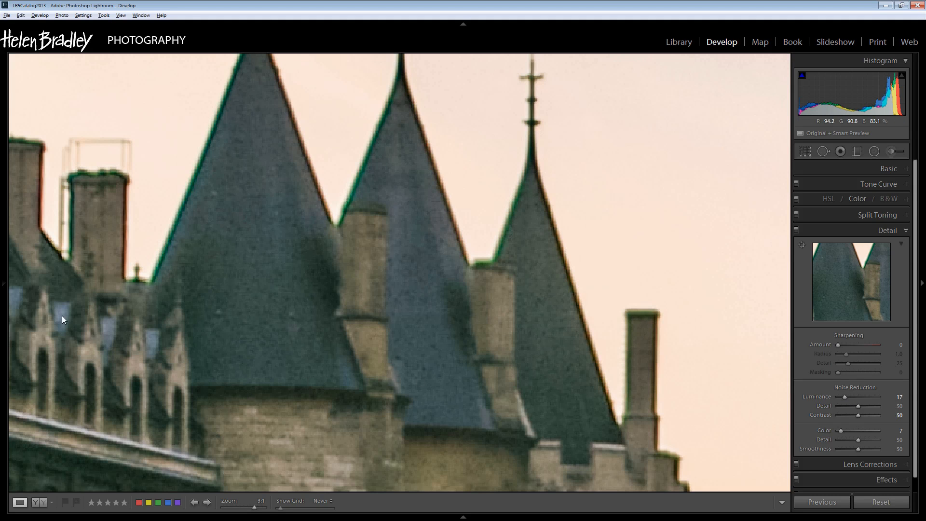
pyautogui.moveTo(844, 397)
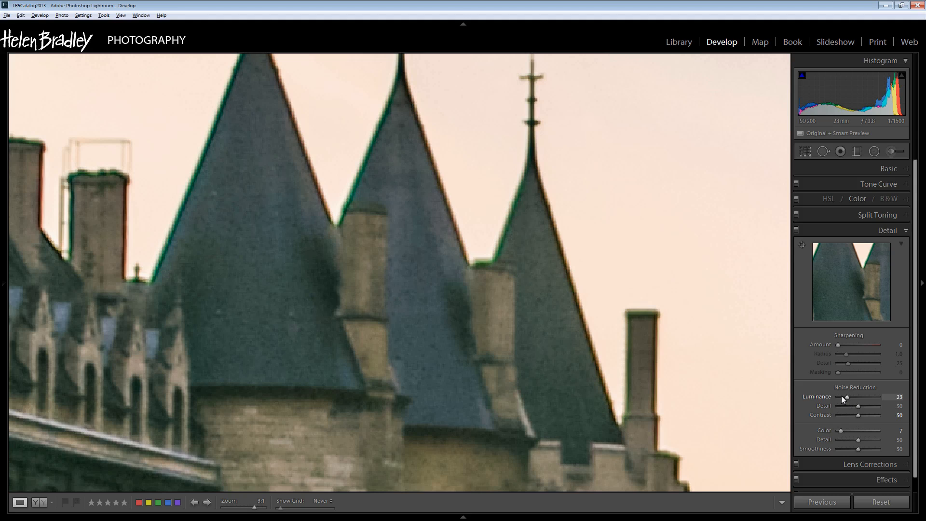
pyautogui.moveTo(424, 231)
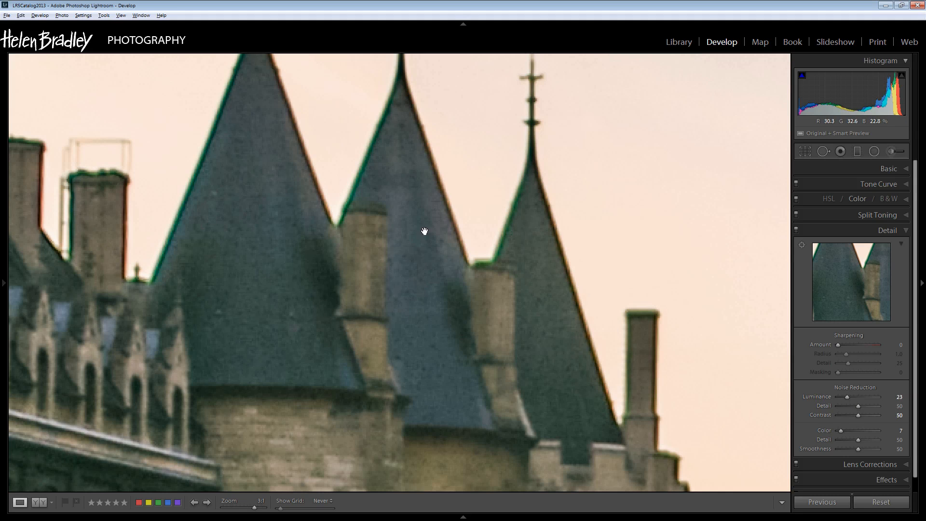
pyautogui.moveTo(525, 274)
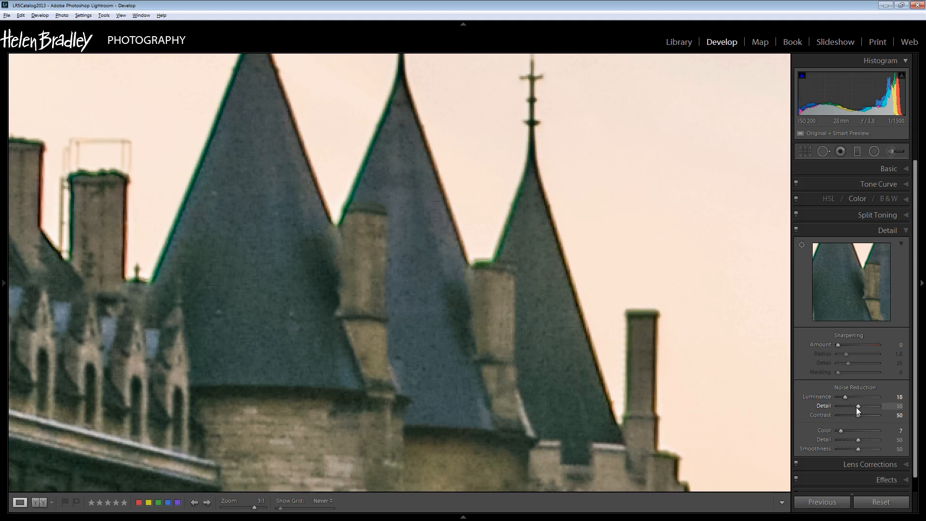
pyautogui.moveTo(767, 416)
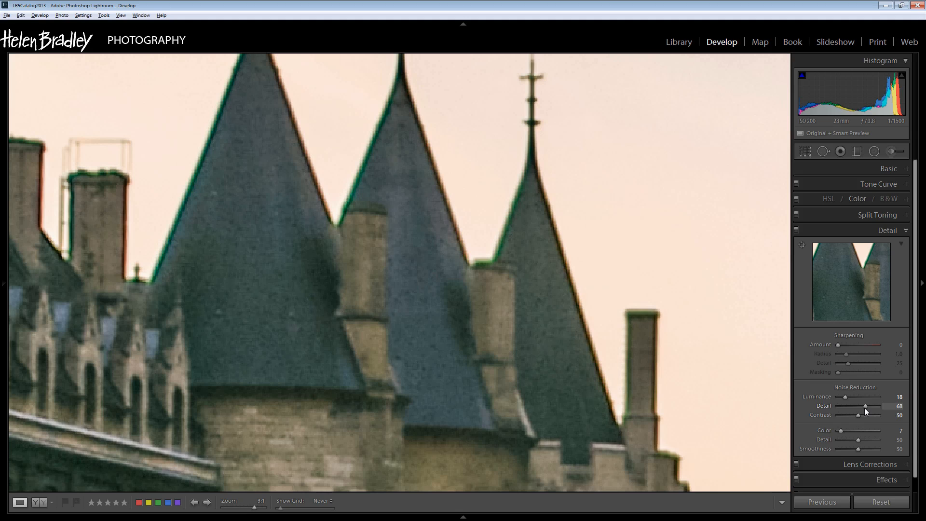
pyautogui.moveTo(366, 139)
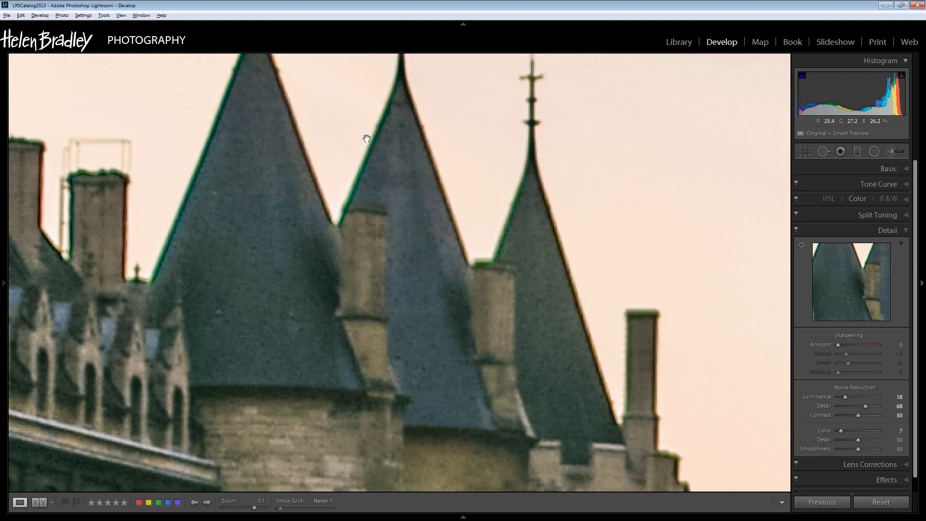
pyautogui.moveTo(494, 388)
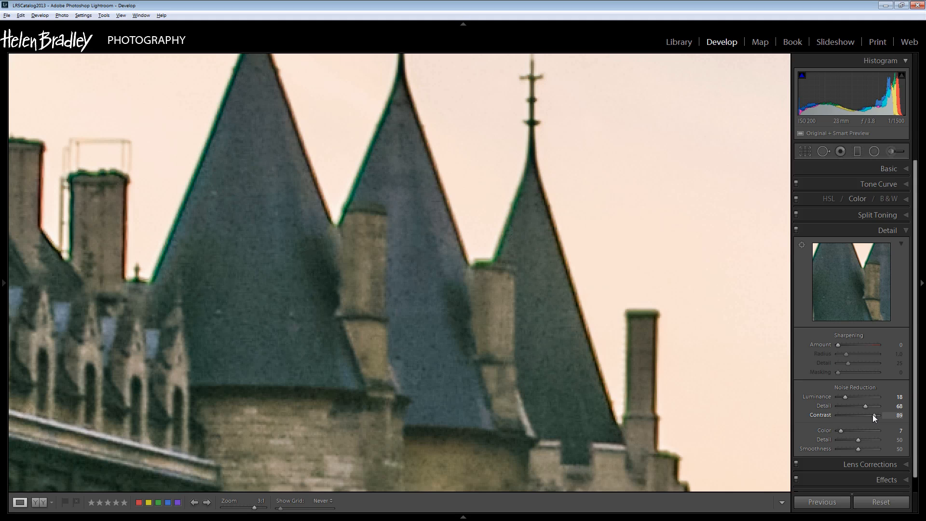
pyautogui.moveTo(821, 391)
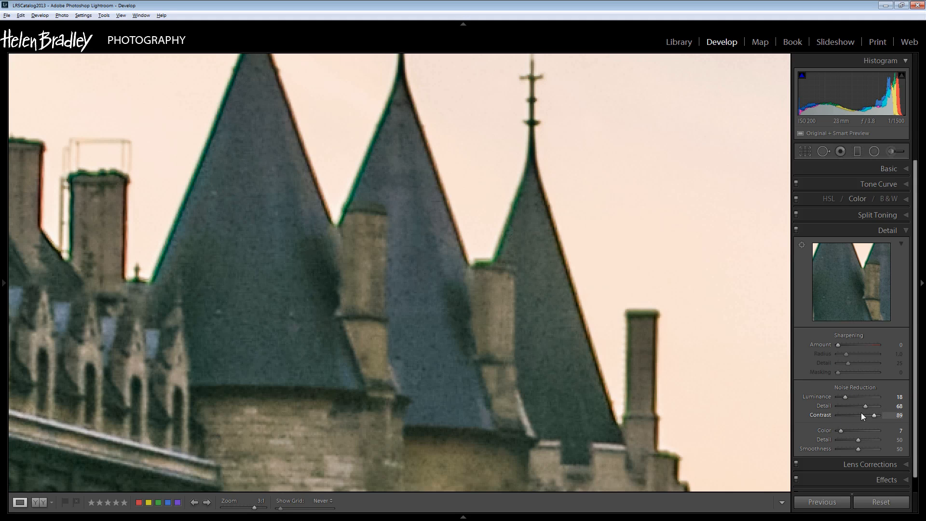
pyautogui.moveTo(668, 381)
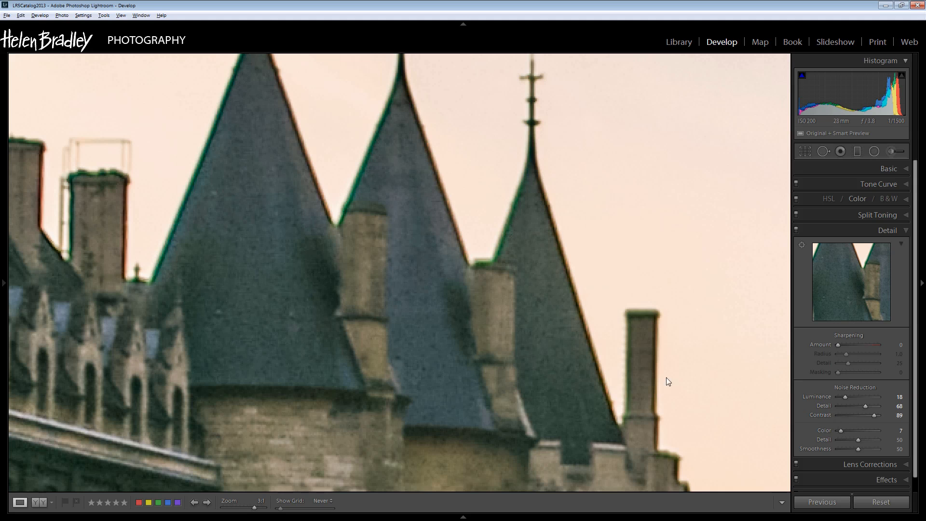
pyautogui.moveTo(443, 341)
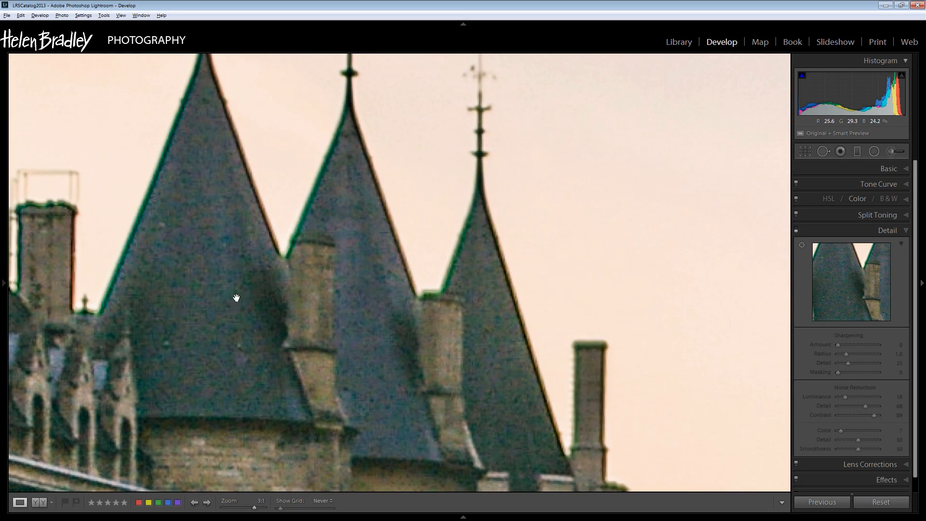
pyautogui.click(236, 298)
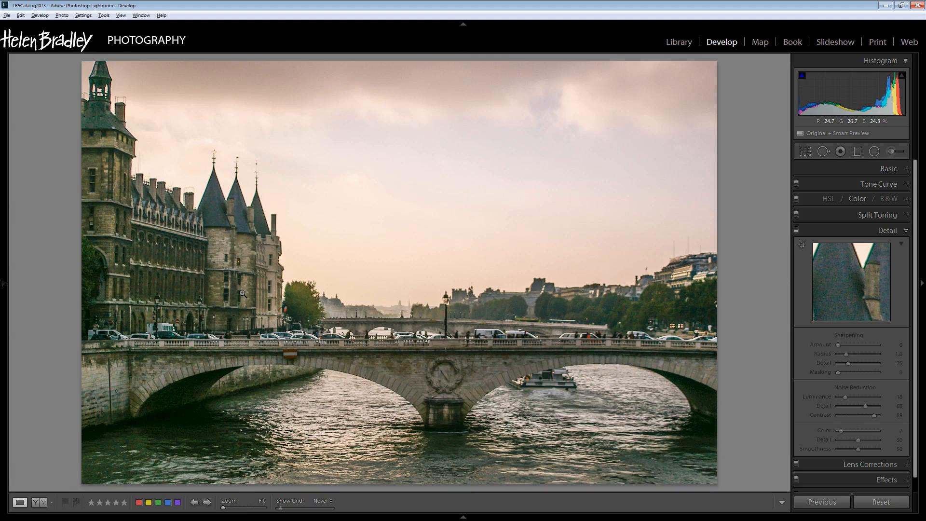
pyautogui.moveTo(797, 232)
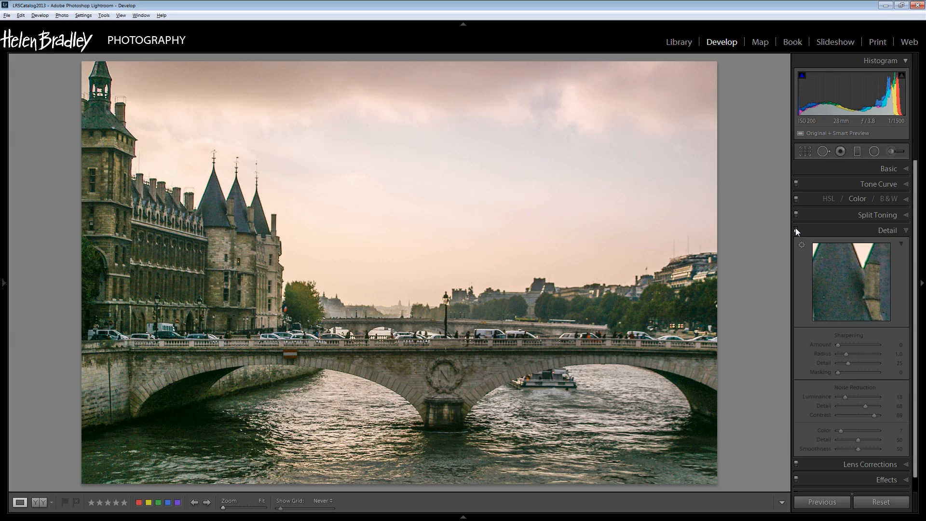
pyautogui.moveTo(797, 230)
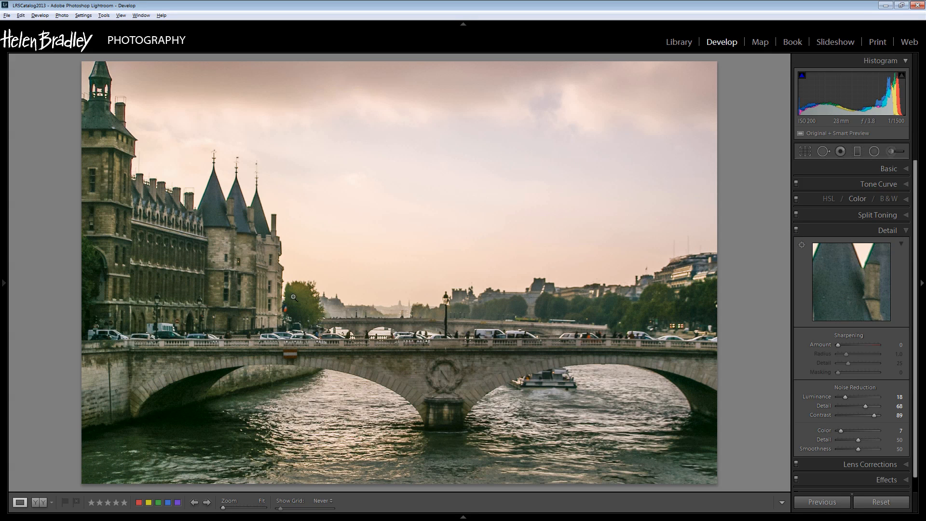
pyautogui.moveTo(753, 308)
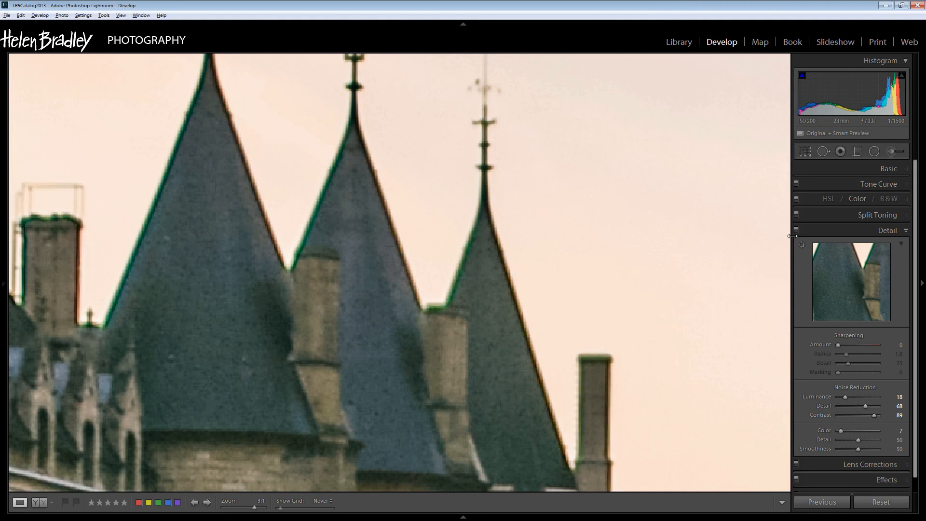
pyautogui.moveTo(796, 229)
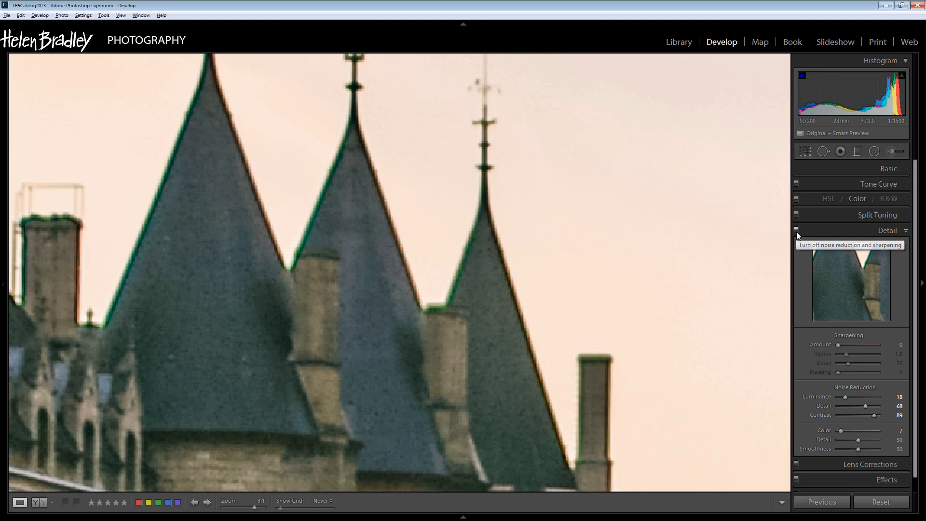
pyautogui.click(796, 229)
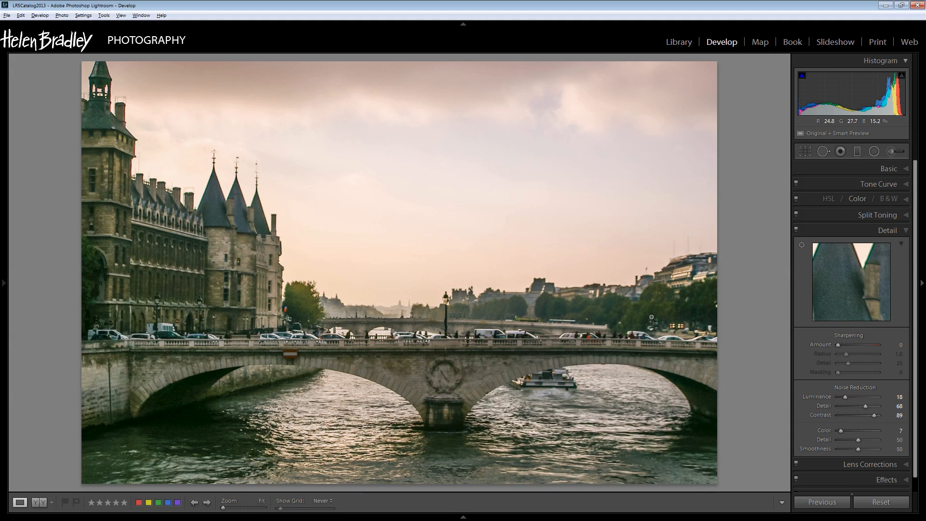
pyautogui.moveTo(687, 320)
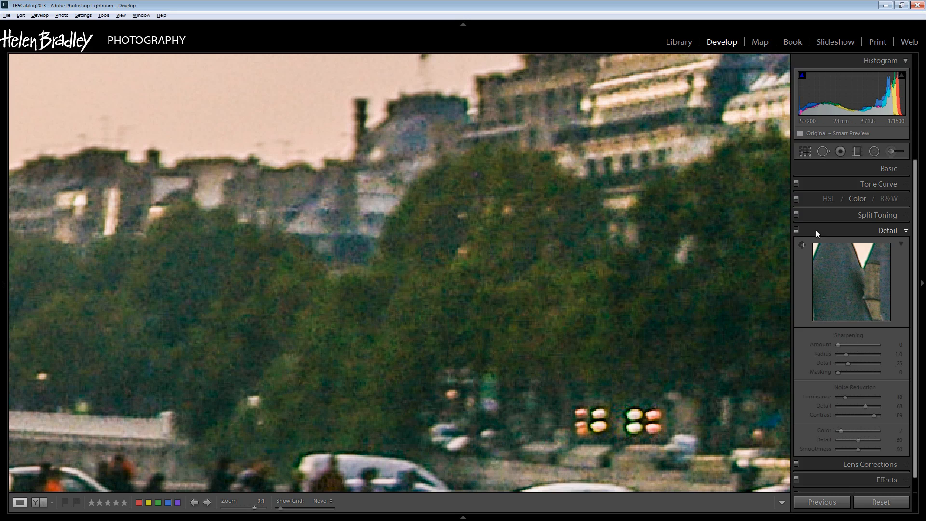
pyautogui.moveTo(626, 339)
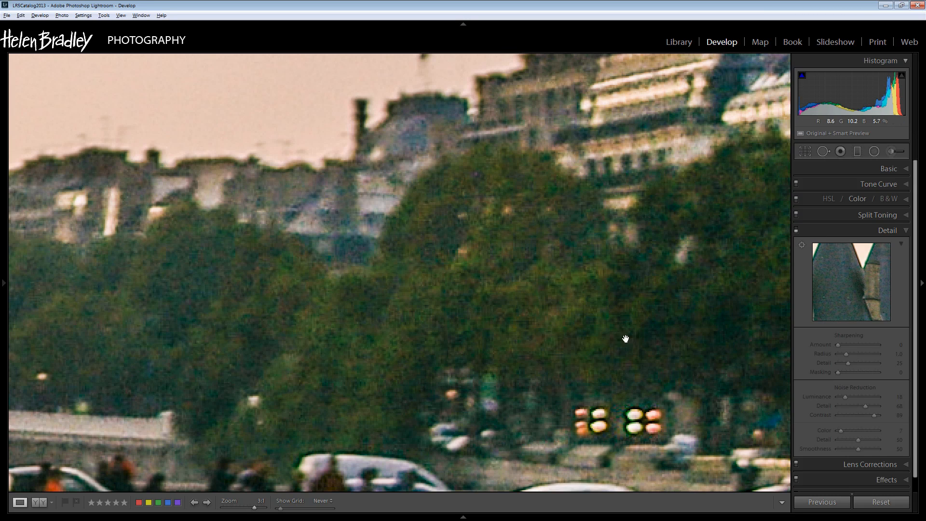
pyautogui.moveTo(659, 383)
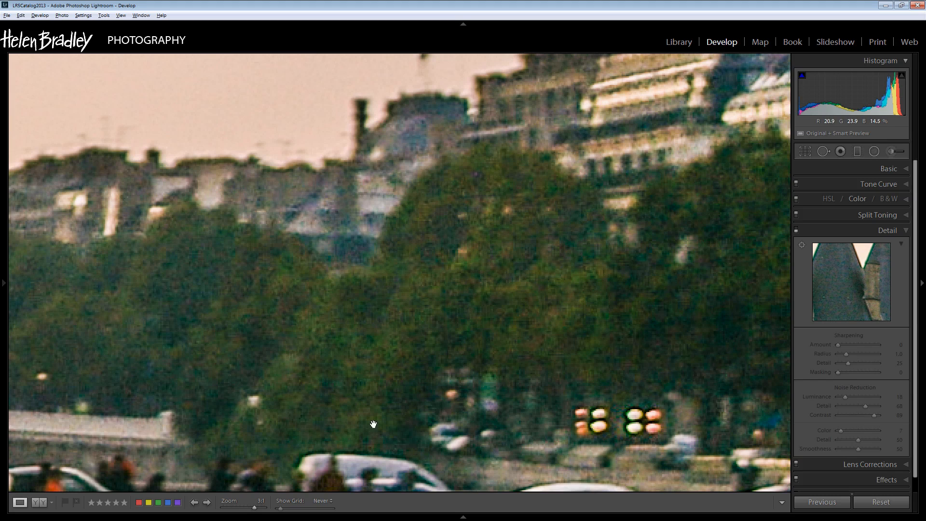
pyautogui.moveTo(790, 241)
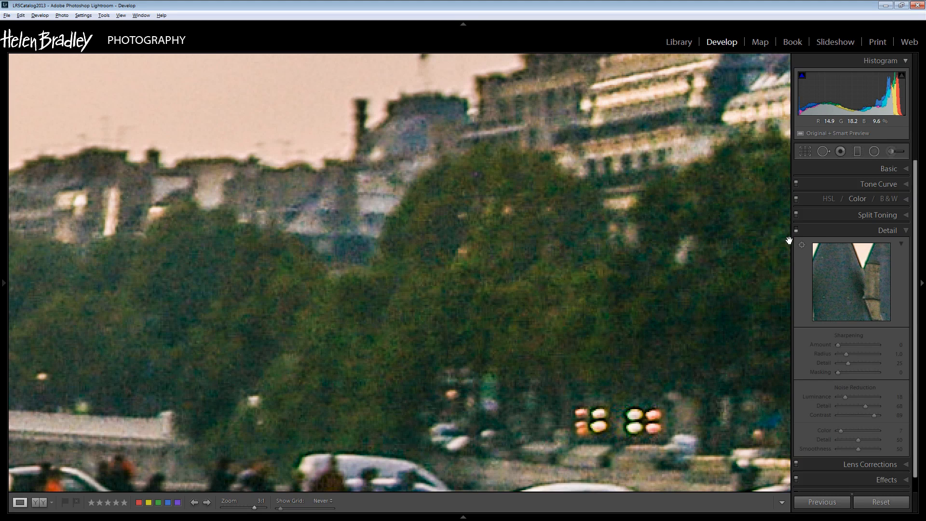
pyautogui.moveTo(795, 232)
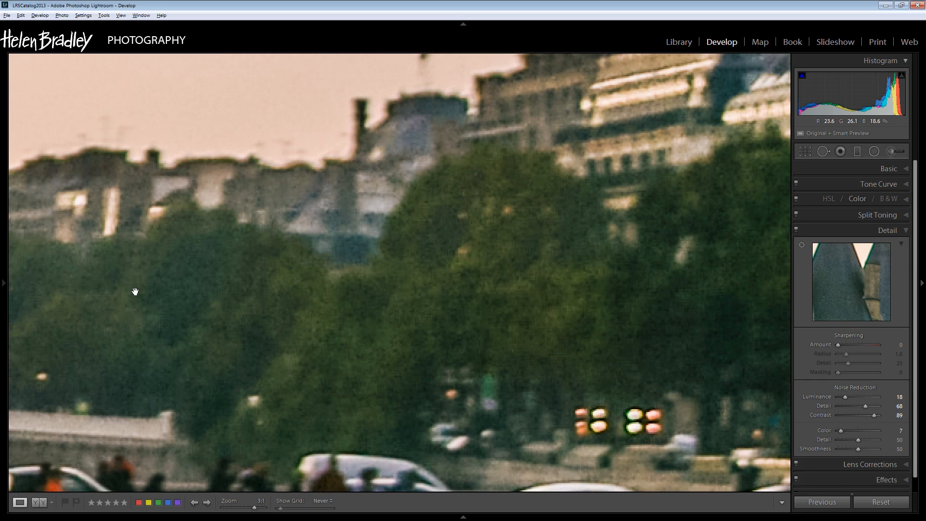
pyautogui.moveTo(659, 279)
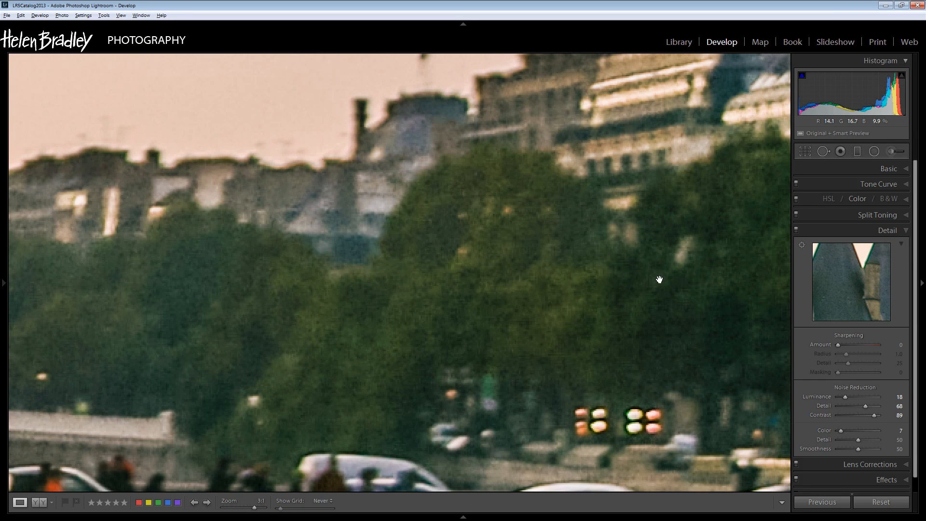
pyautogui.moveTo(467, 374)
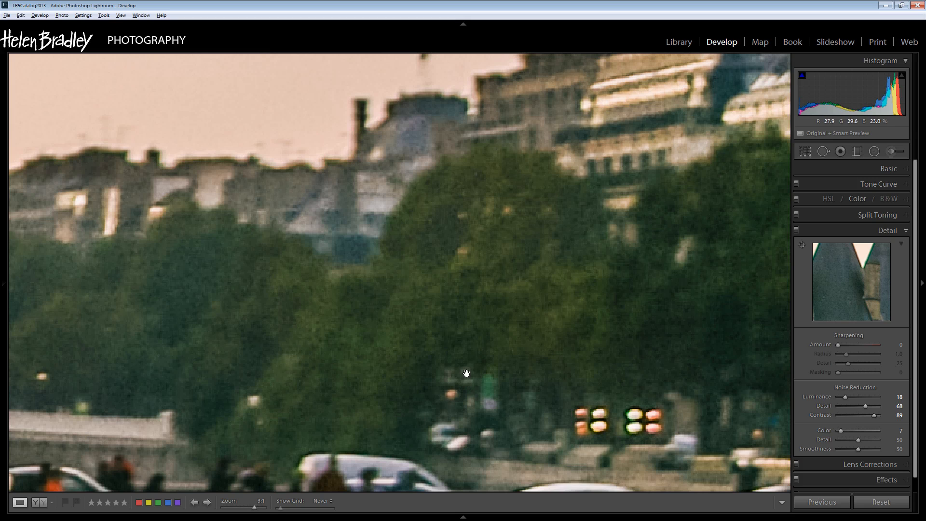
# Return the bridge photo to Fit view with noise reduction kept and sharpening amount 0
pyautogui.click(260, 500)
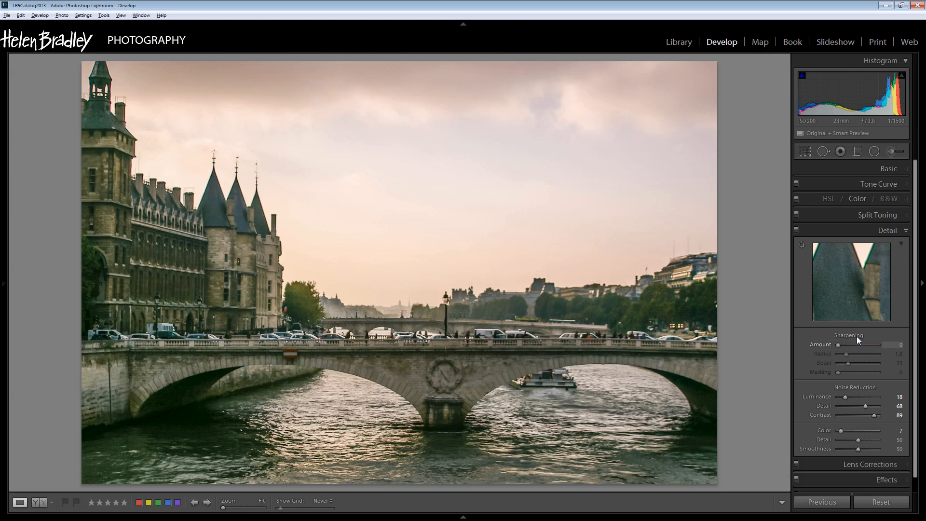
pyautogui.moveTo(847, 451)
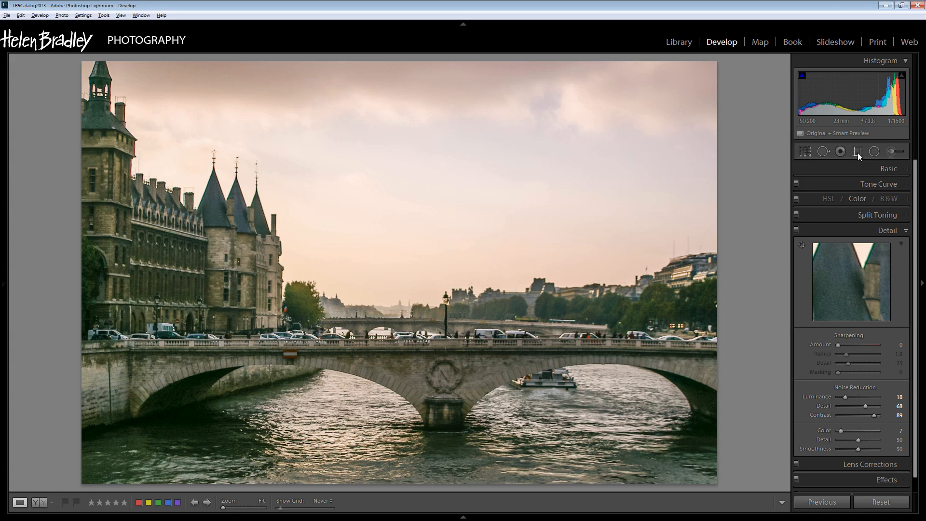
pyautogui.moveTo(858, 151)
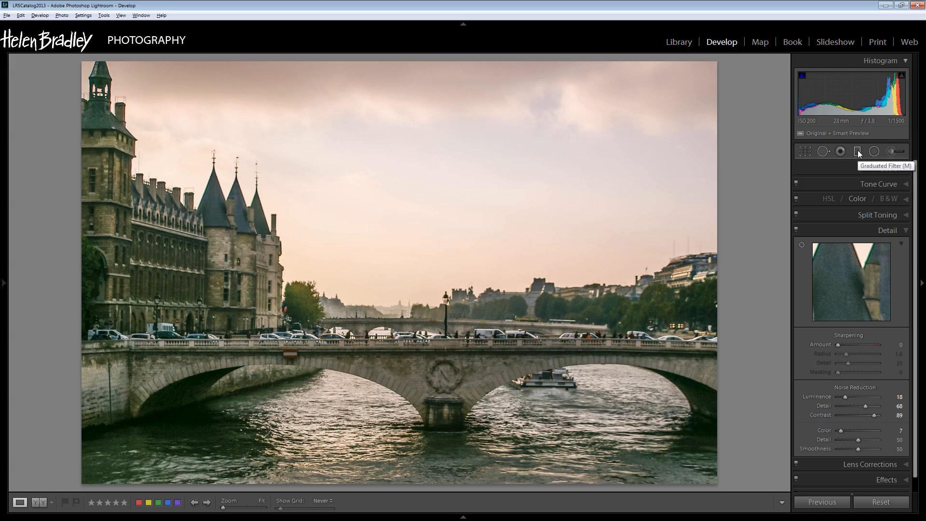
pyautogui.moveTo(874, 151)
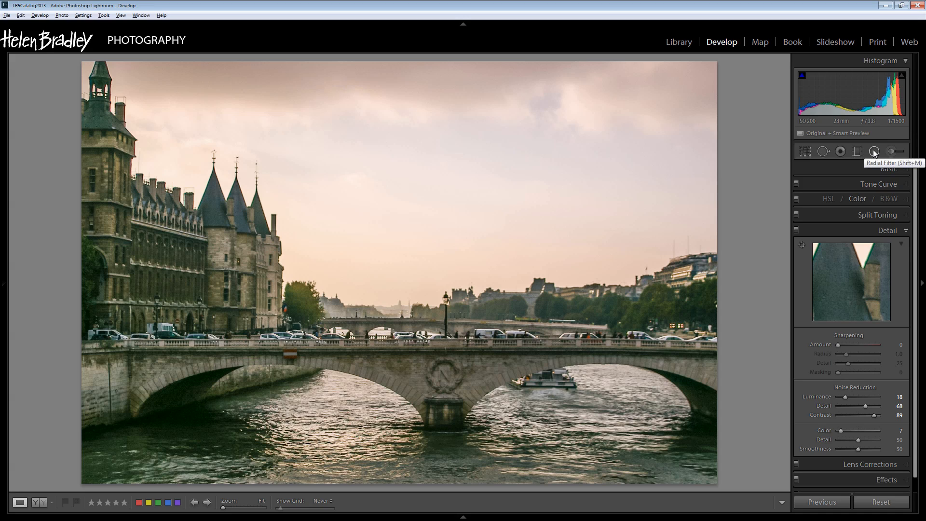
pyautogui.moveTo(857, 151)
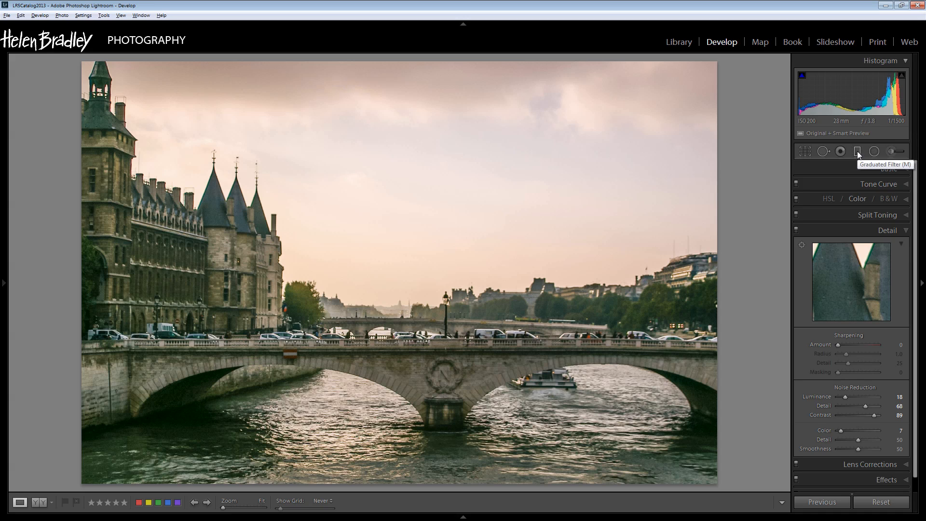
# Cycle through Graduated and Radial Filters to the Adjustment Brush with sharpness and noise at 0
pyautogui.click(858, 151)
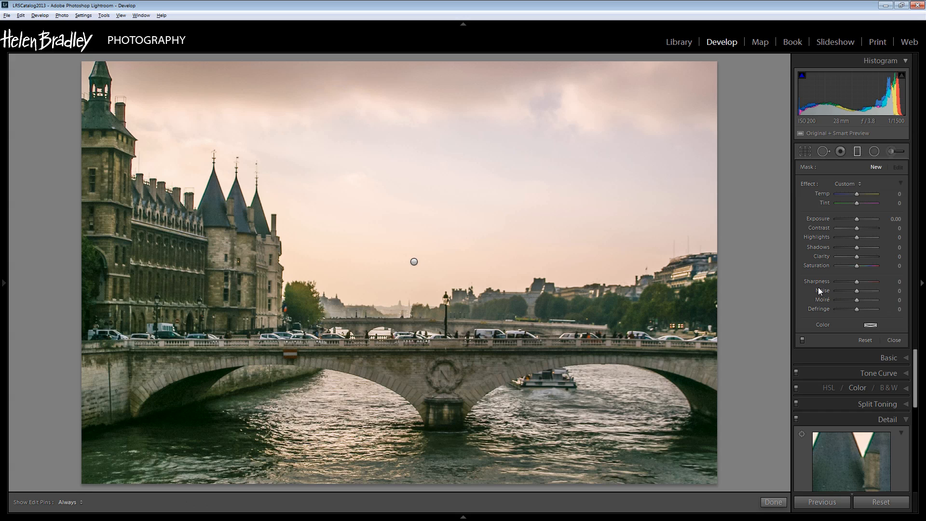
pyautogui.moveTo(853, 292)
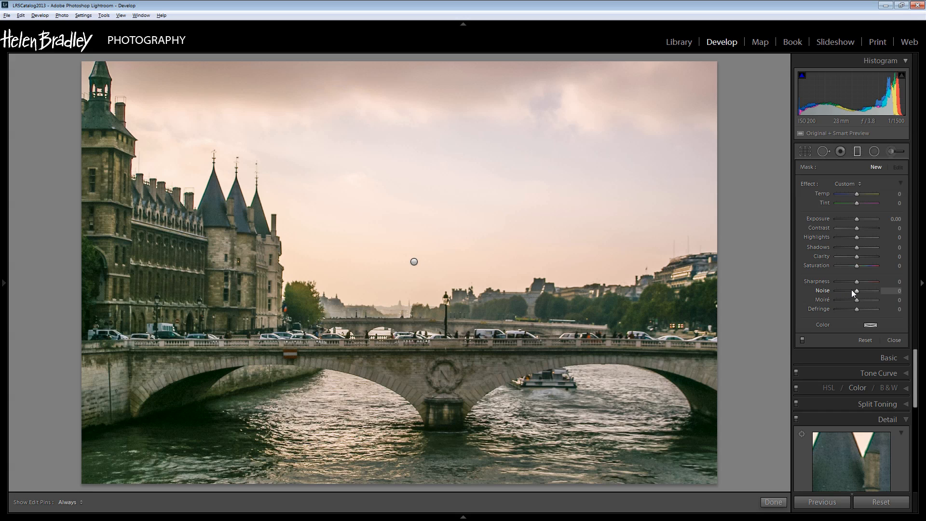
pyautogui.moveTo(854, 294)
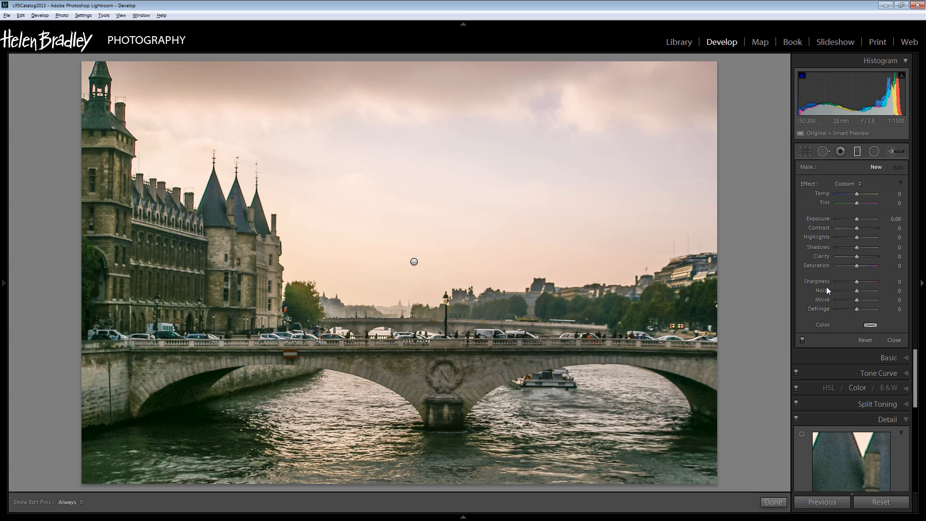
pyautogui.moveTo(886, 292)
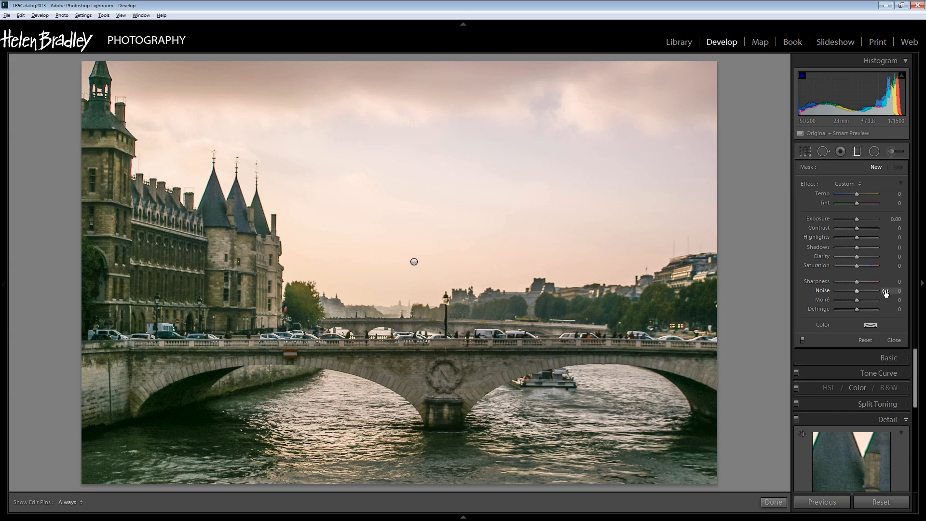
pyautogui.moveTo(884, 295)
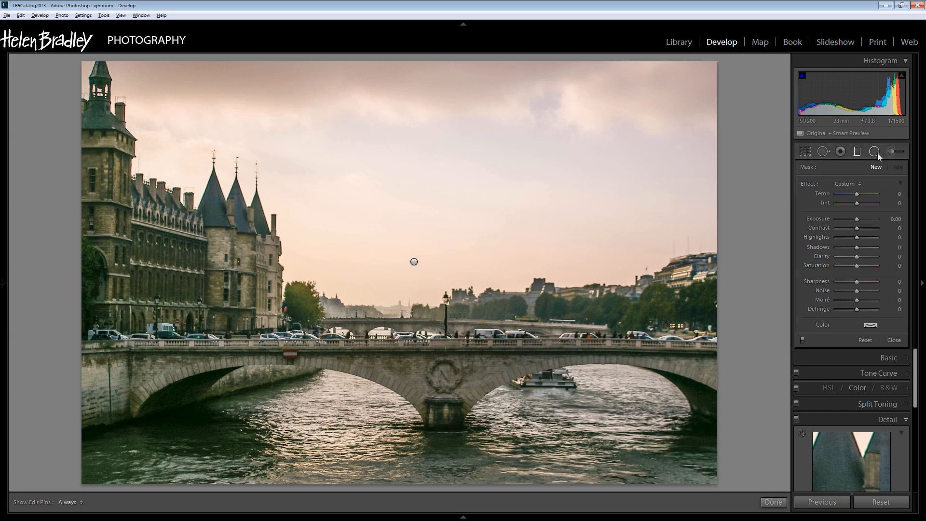
pyautogui.moveTo(875, 151)
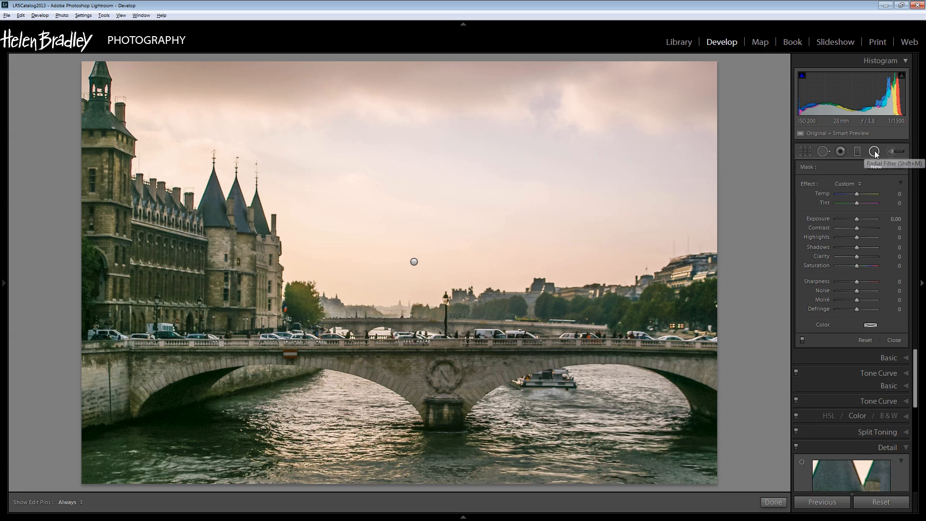
pyautogui.click(873, 151)
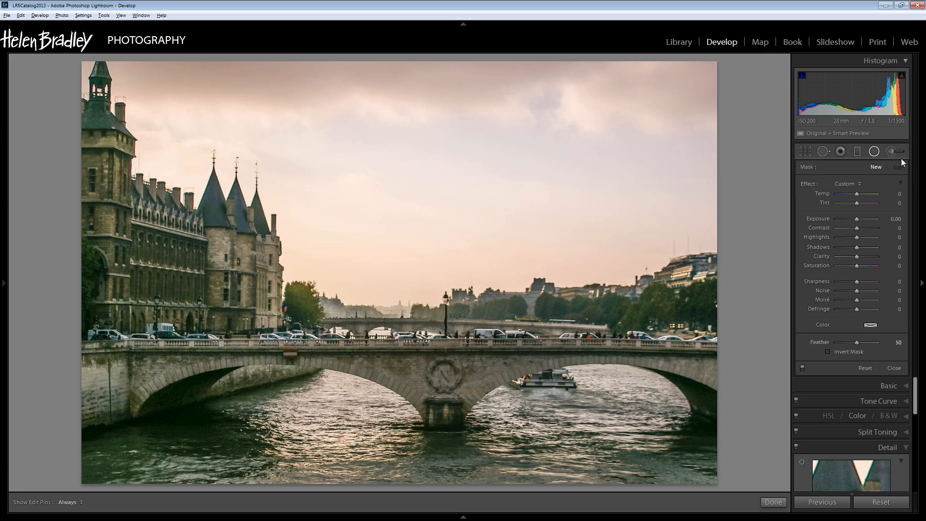
pyautogui.click(893, 151)
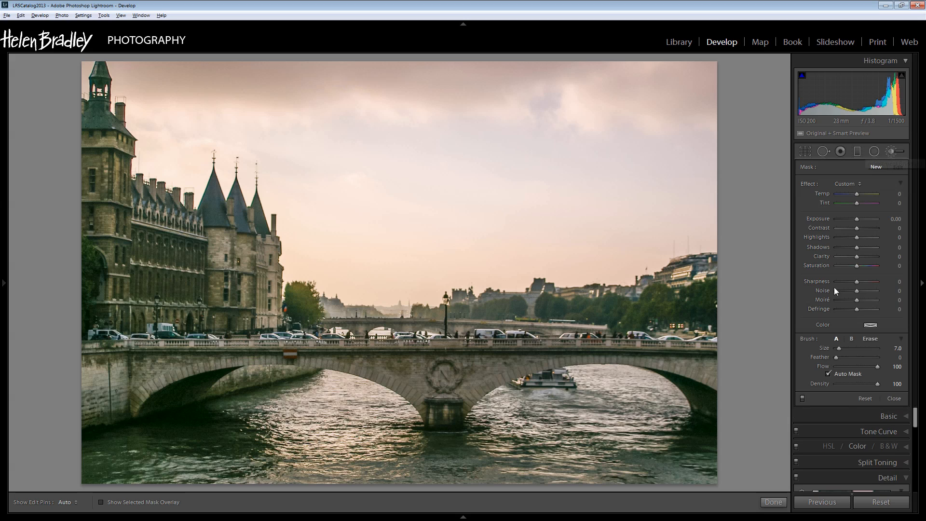
pyautogui.moveTo(894, 151)
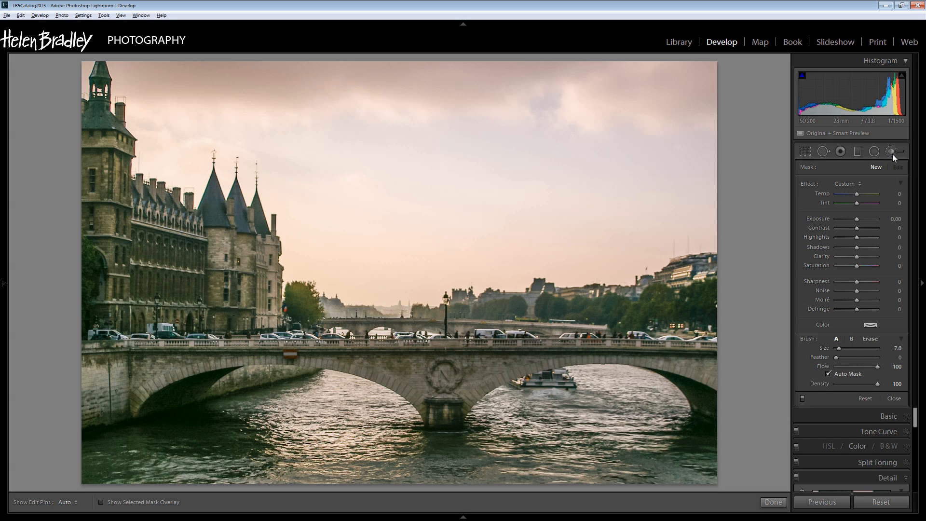
pyautogui.moveTo(894, 151)
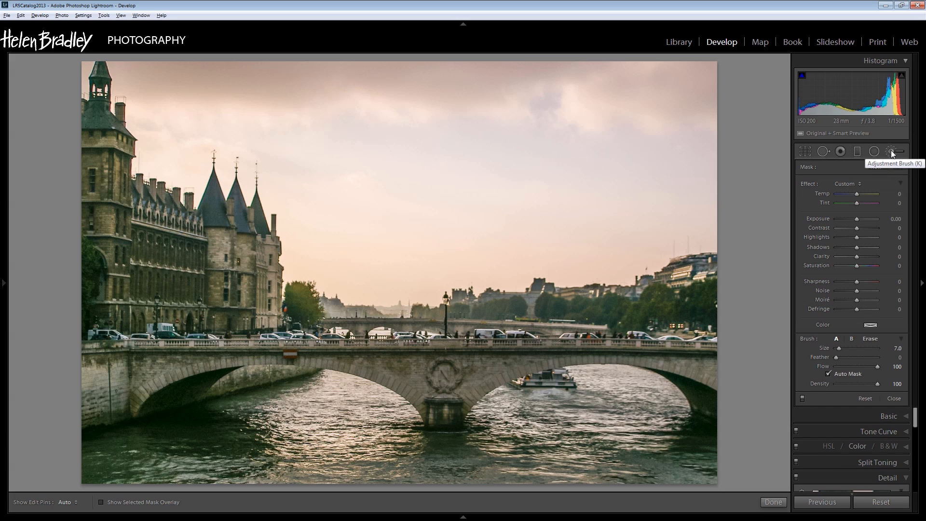
pyautogui.moveTo(889, 158)
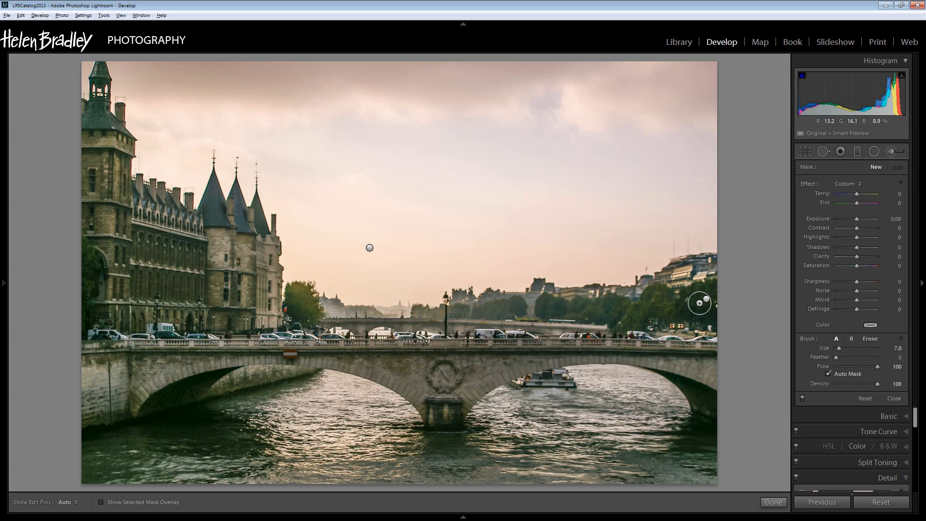
# Brush a mask over the riverside trees with Auto Mask and show it as a red overlay
pyautogui.click(699, 303)
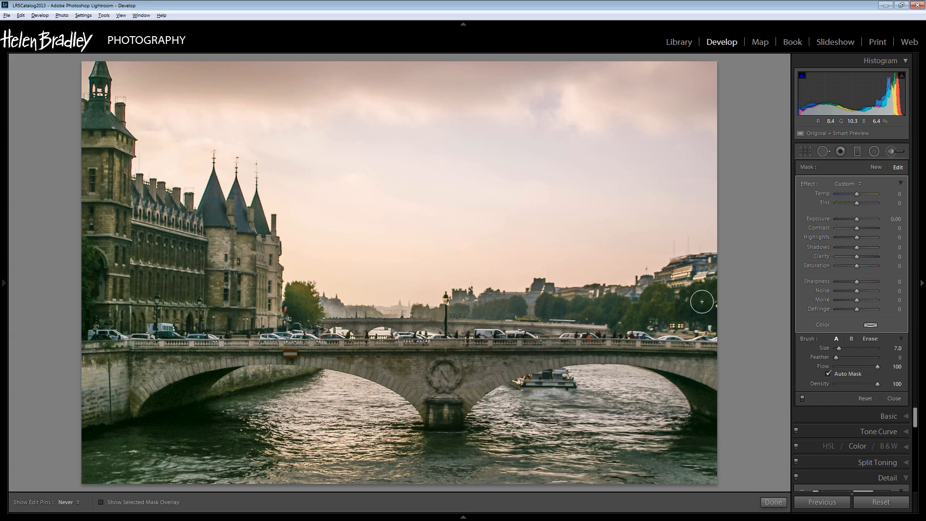
pyautogui.moveTo(635, 319)
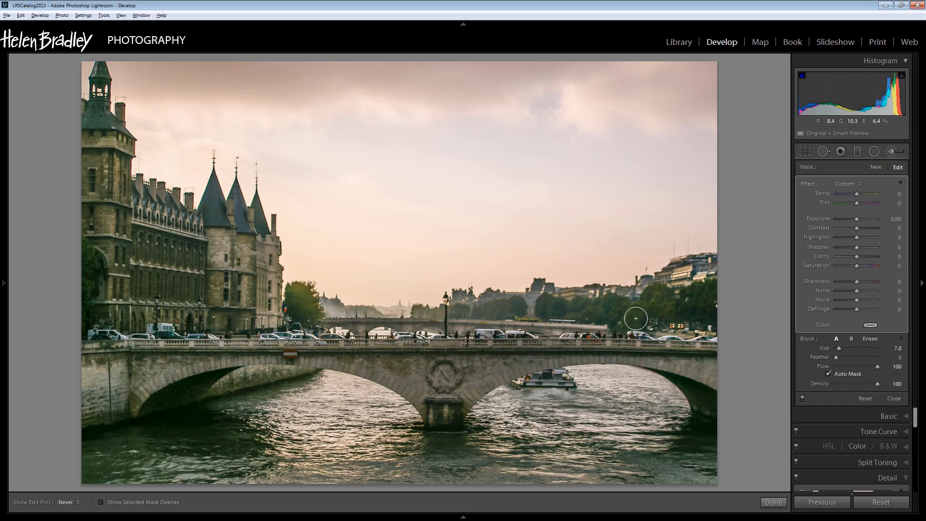
pyautogui.moveTo(591, 301)
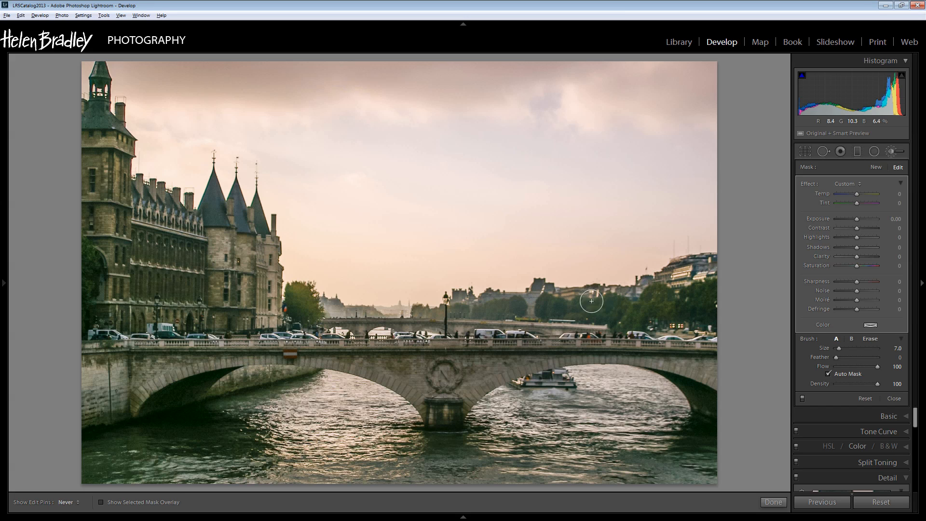
pyautogui.moveTo(657, 308)
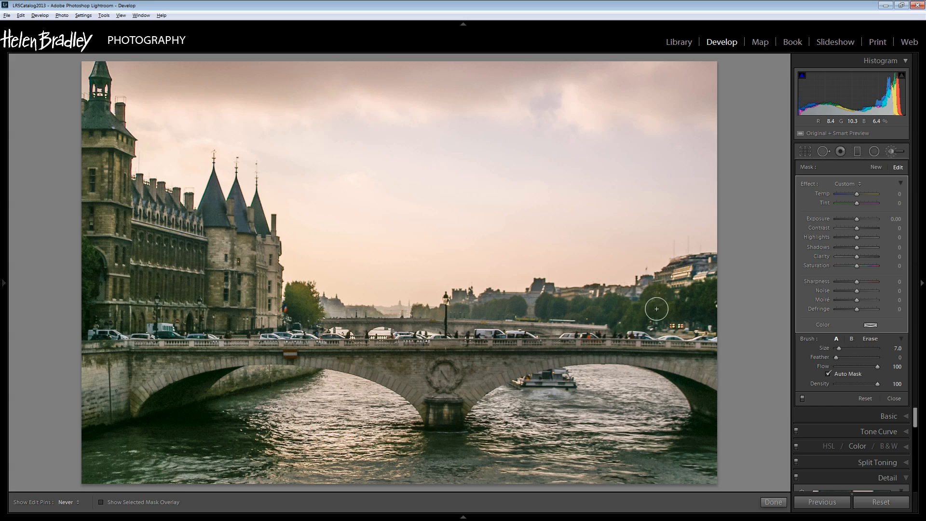
pyautogui.moveTo(431, 319)
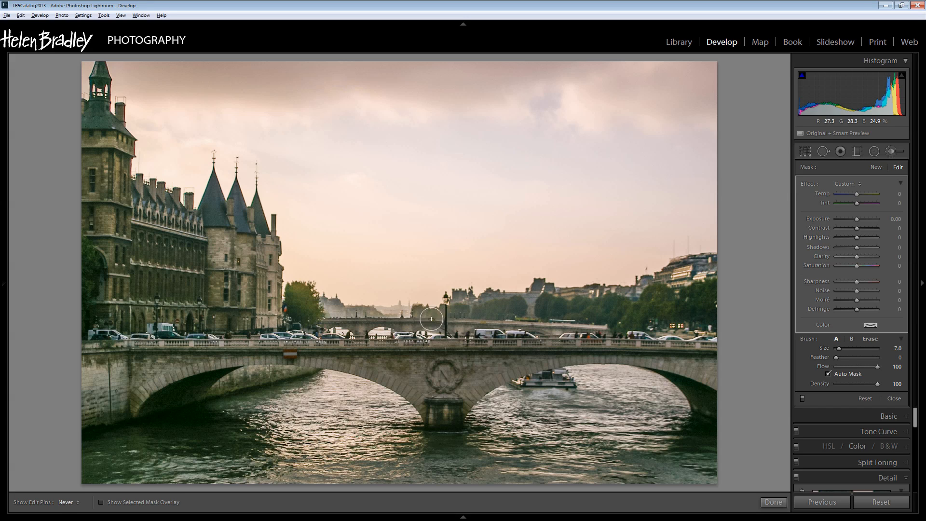
pyautogui.moveTo(302, 303)
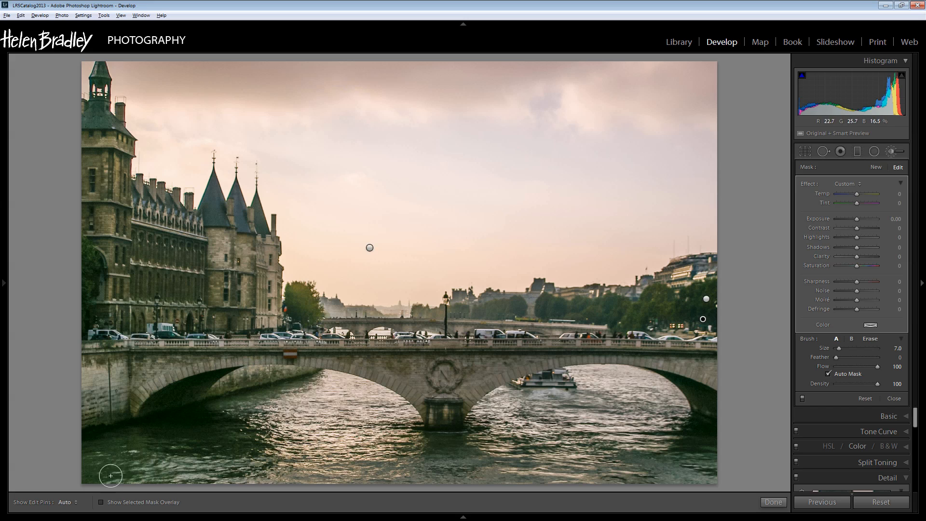
pyautogui.click(101, 501)
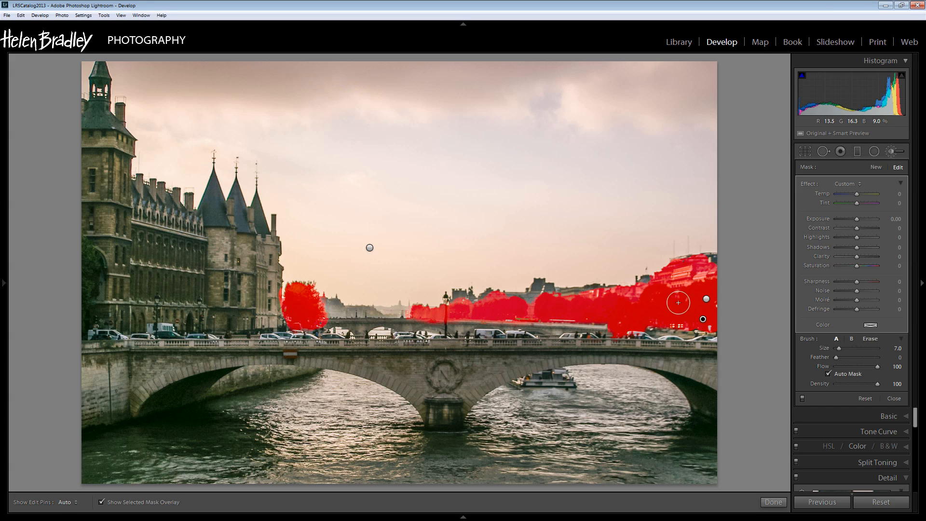
pyautogui.moveTo(266, 282)
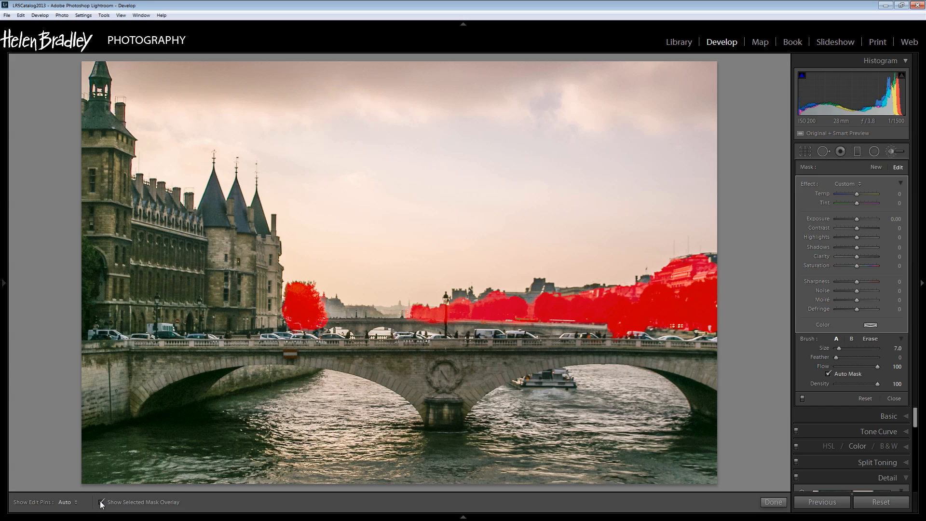
# Hide the red mask overlay so the brush Noise can be raised to 45
pyautogui.click(102, 502)
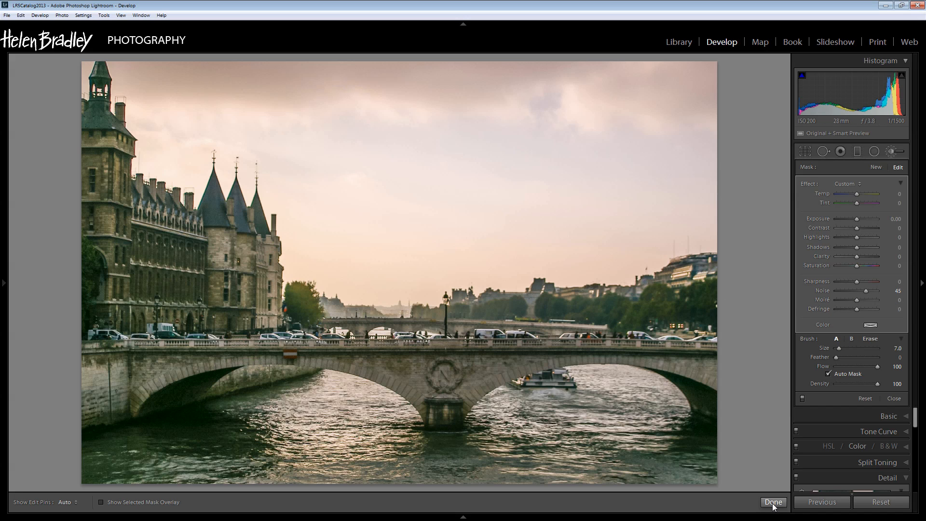
# Commit the brush adjustment, reopen it on the trees at 1:1 and toggle it off to compare
pyautogui.click(773, 502)
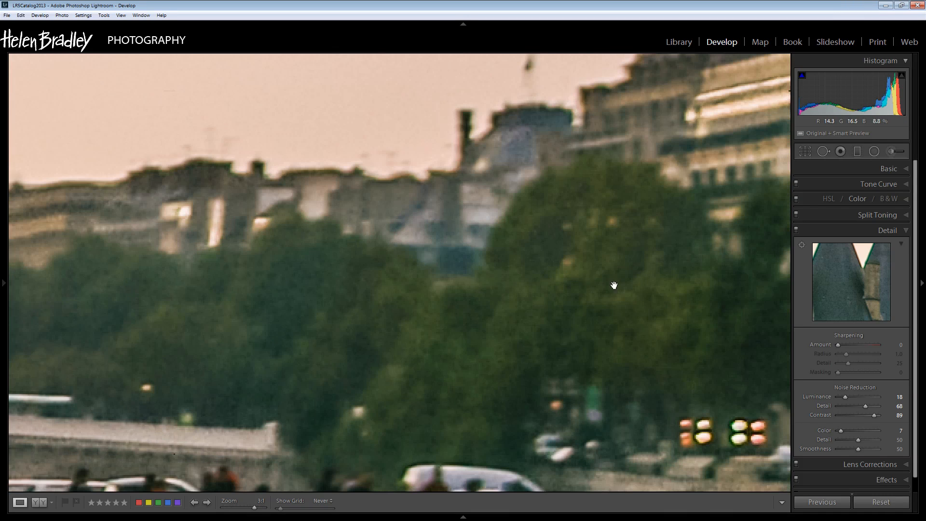
pyautogui.moveTo(898, 174)
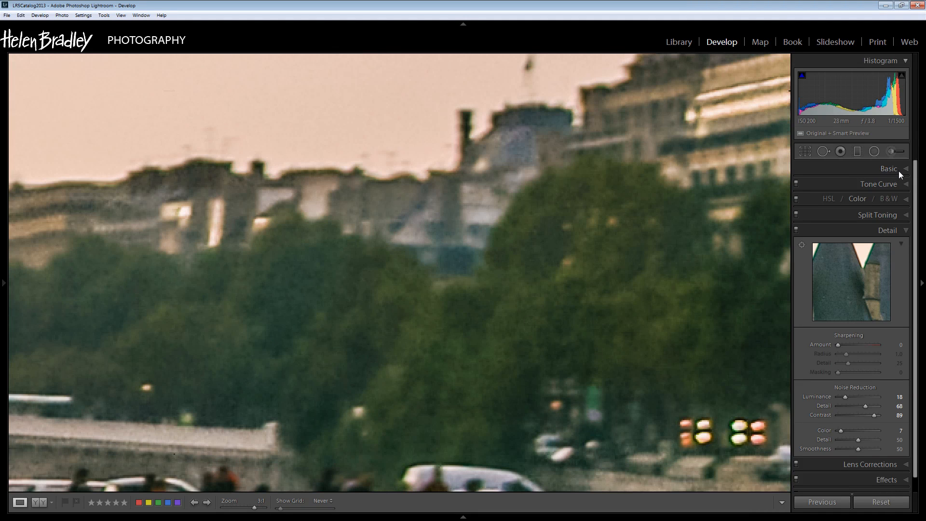
pyautogui.moveTo(898, 151)
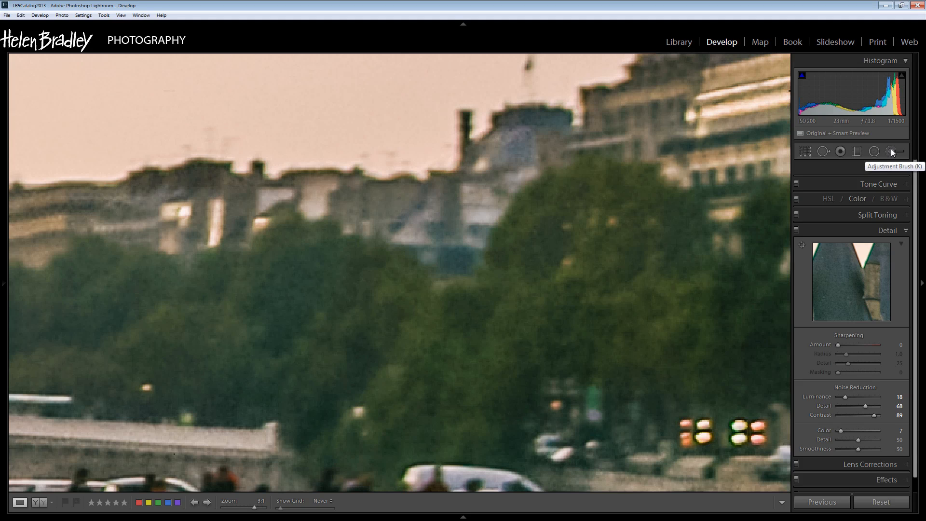
pyautogui.click(893, 151)
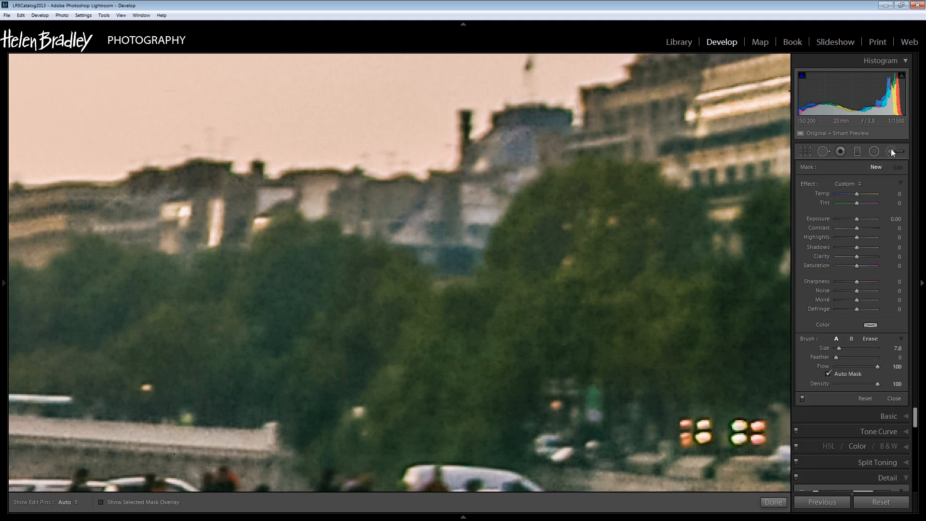
pyautogui.moveTo(839, 394)
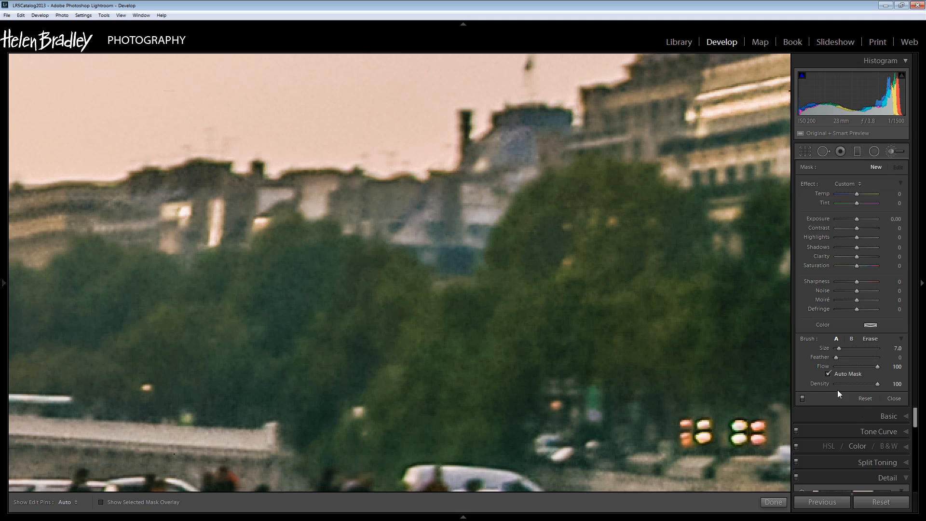
pyautogui.moveTo(802, 398)
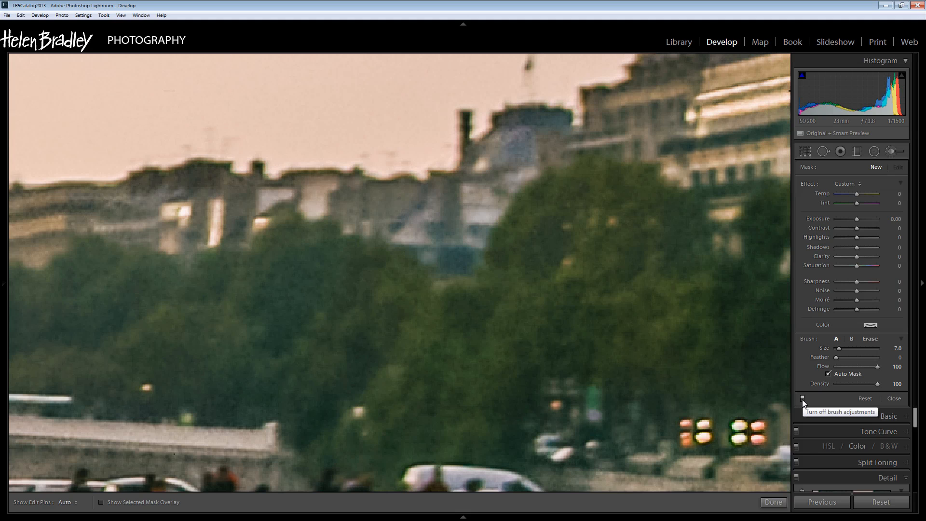
pyautogui.click(803, 398)
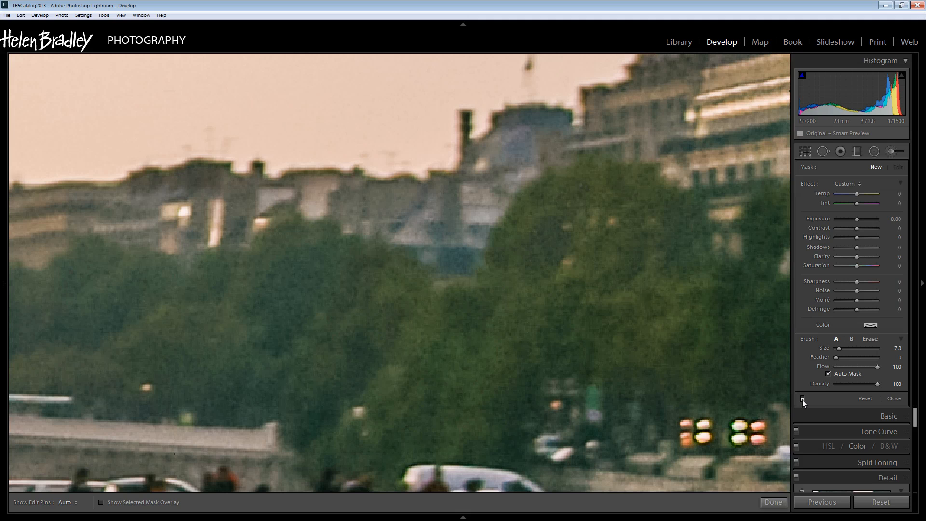
pyautogui.moveTo(222, 378)
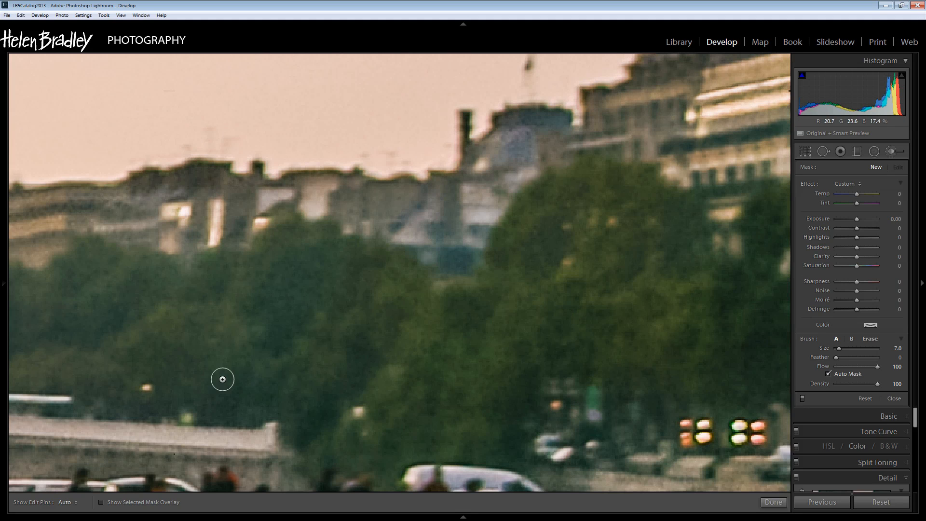
pyautogui.moveTo(745, 343)
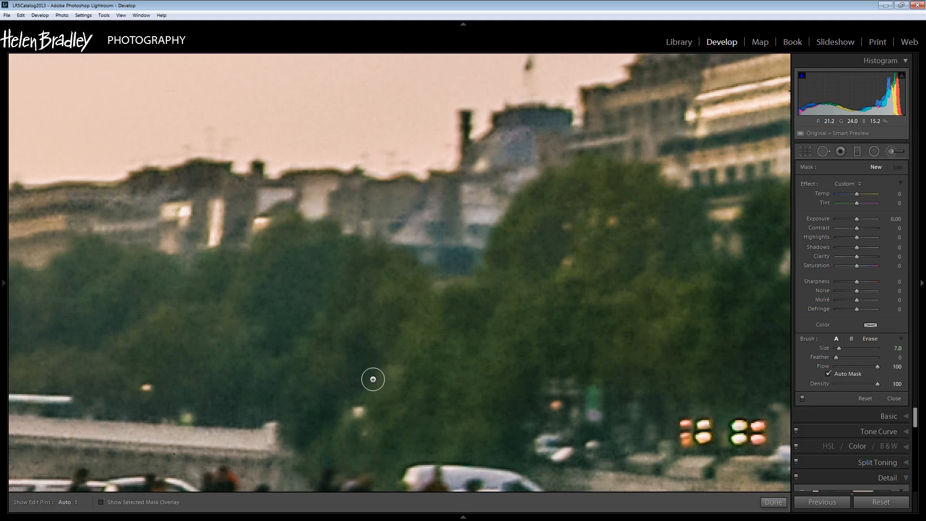
pyautogui.moveTo(643, 287)
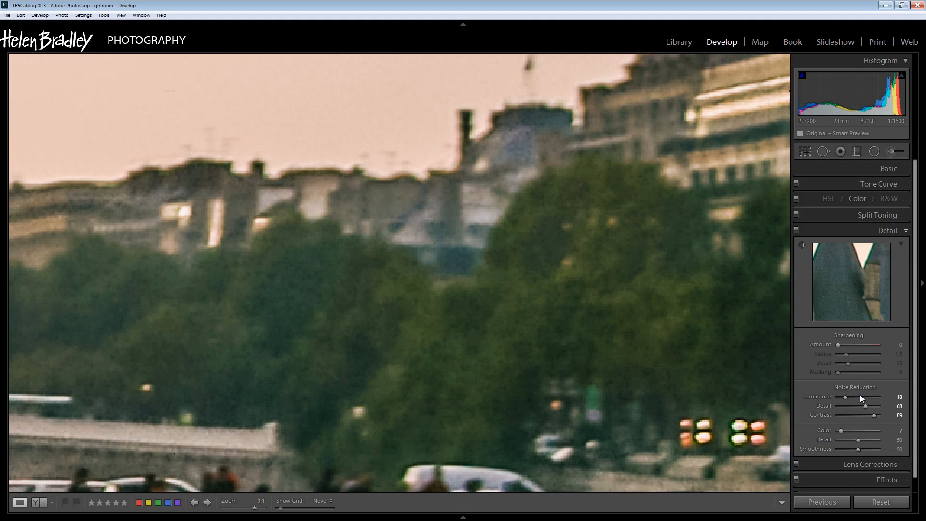
pyautogui.moveTo(348, 360)
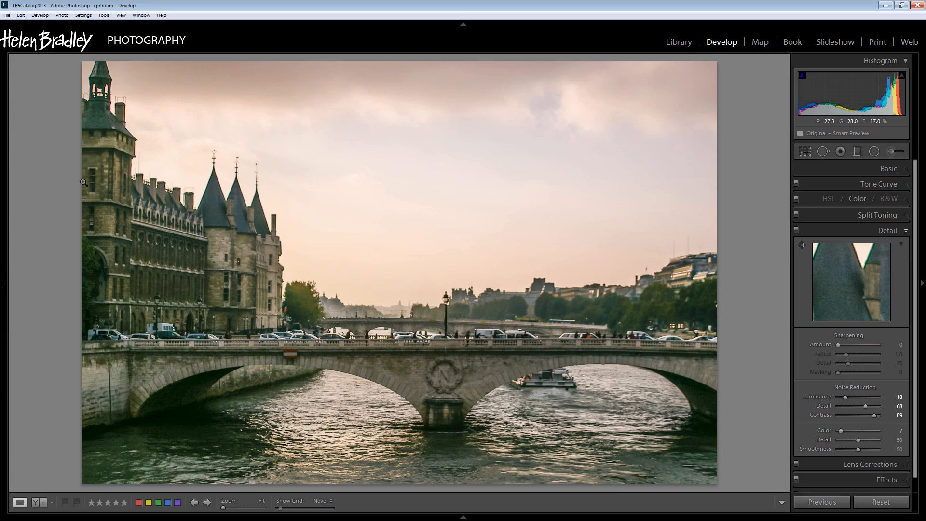
pyautogui.moveTo(689, 374)
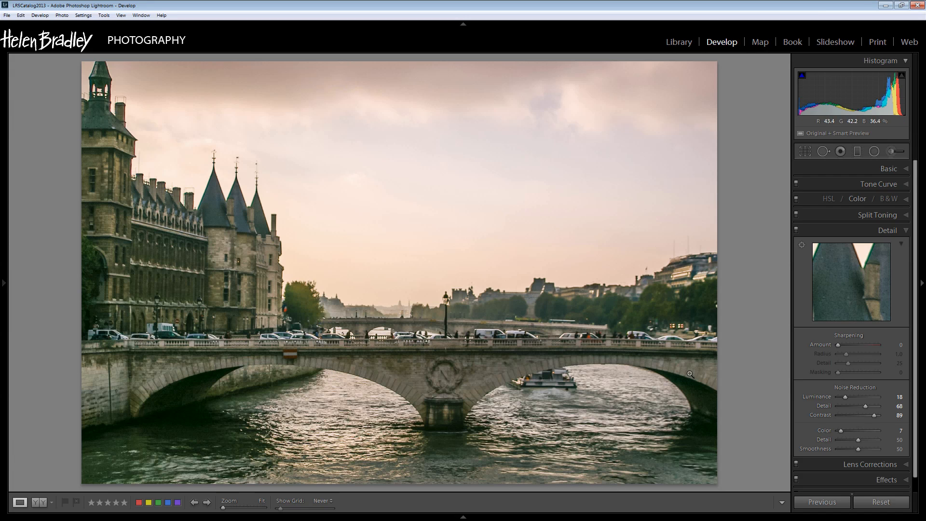
pyautogui.moveTo(712, 399)
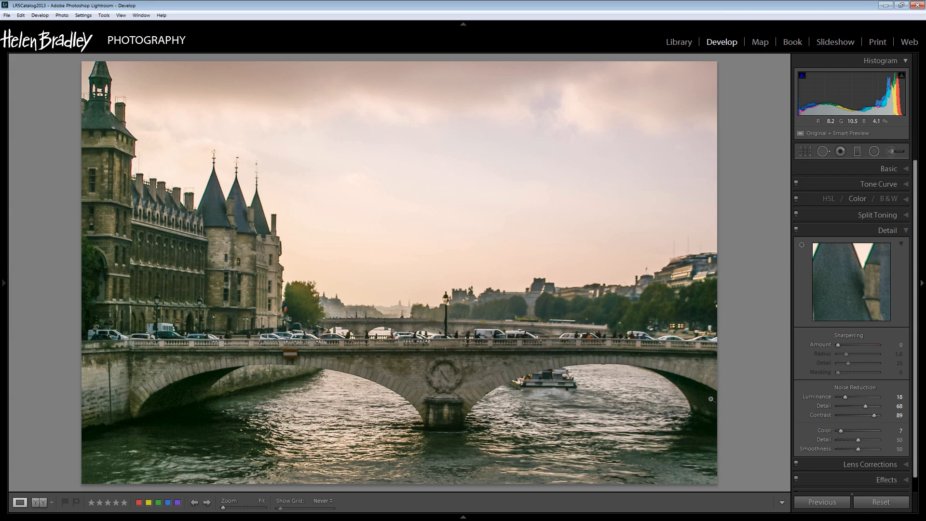
pyautogui.moveTo(874, 247)
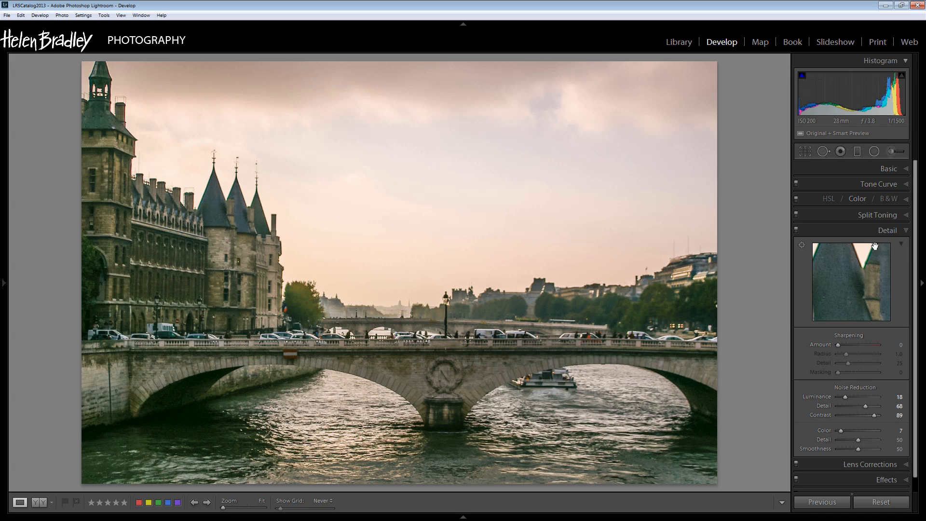
pyautogui.moveTo(903, 150)
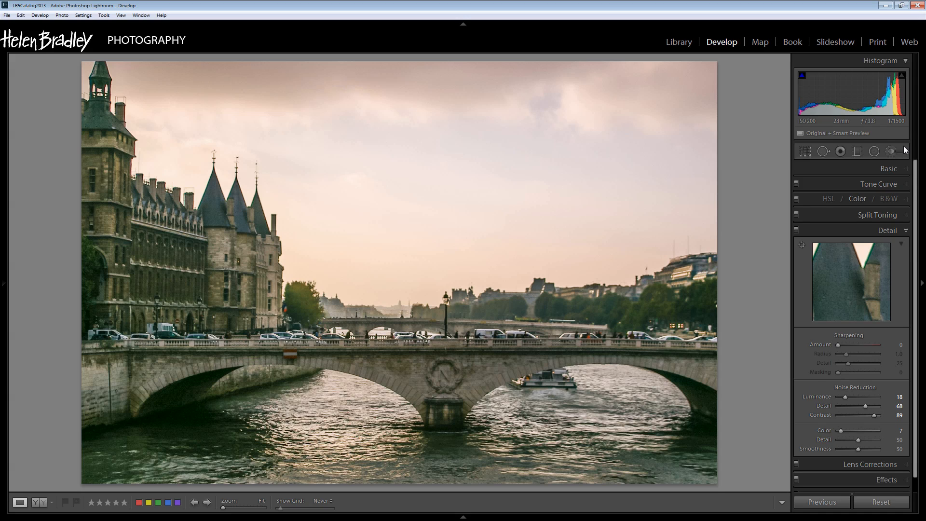
pyautogui.moveTo(857, 151)
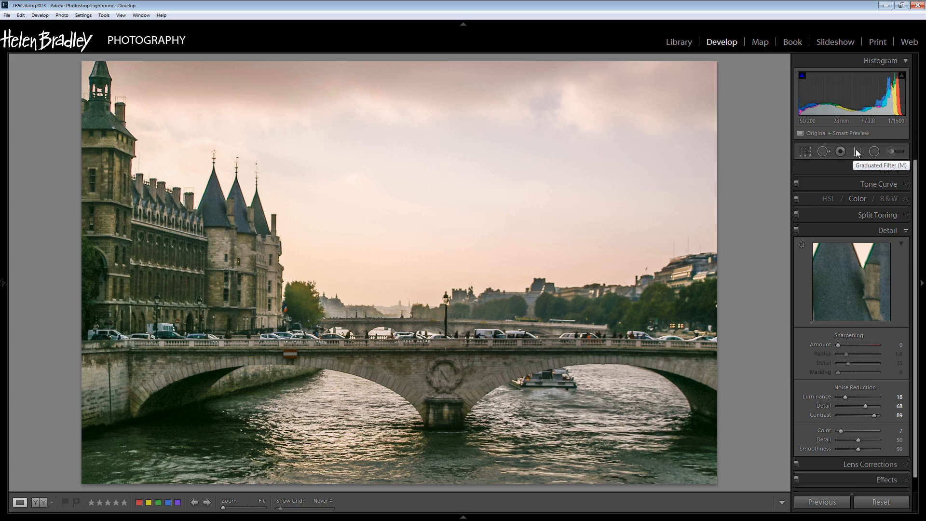
pyautogui.moveTo(873, 151)
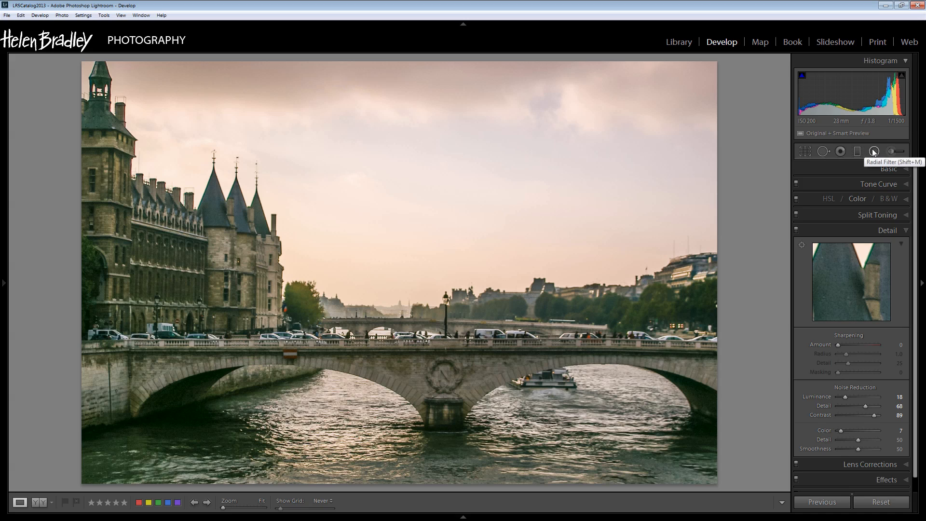
pyautogui.moveTo(896, 151)
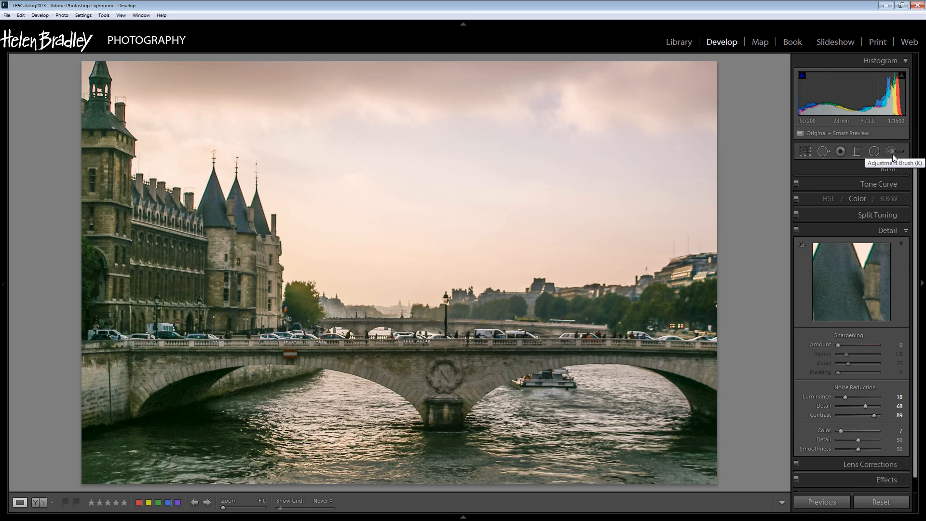
pyautogui.moveTo(829, 244)
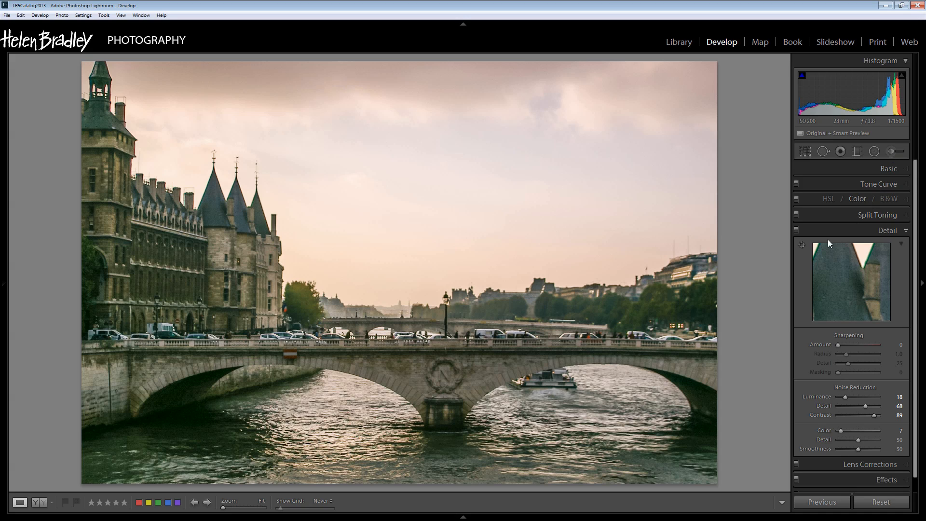
pyautogui.moveTo(824, 242)
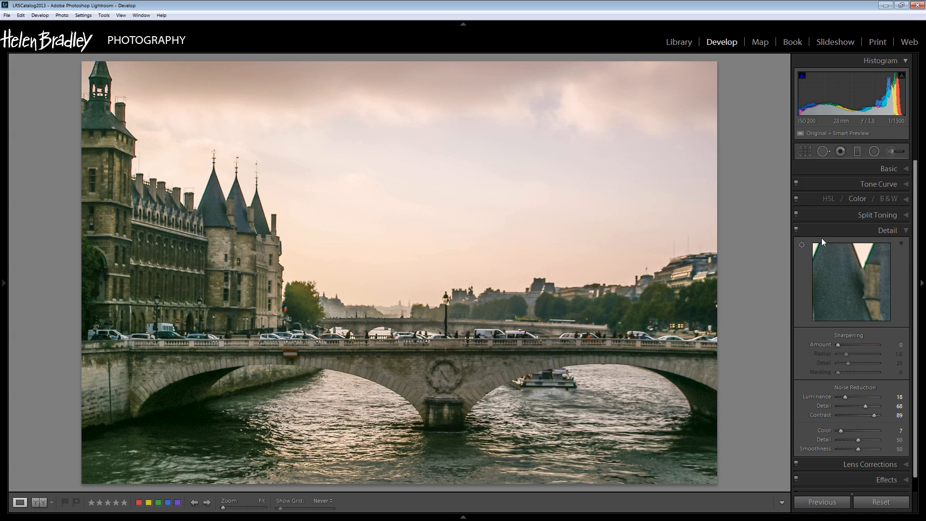
pyautogui.moveTo(909, 168)
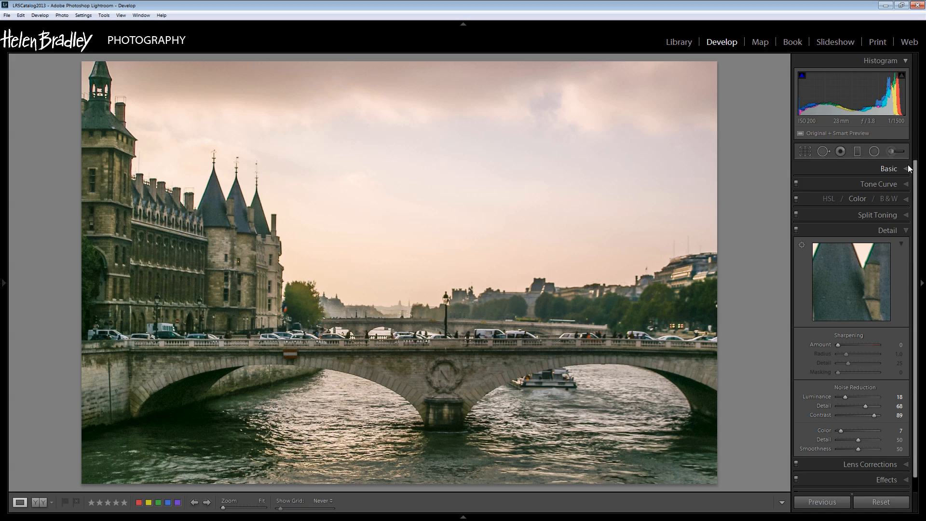